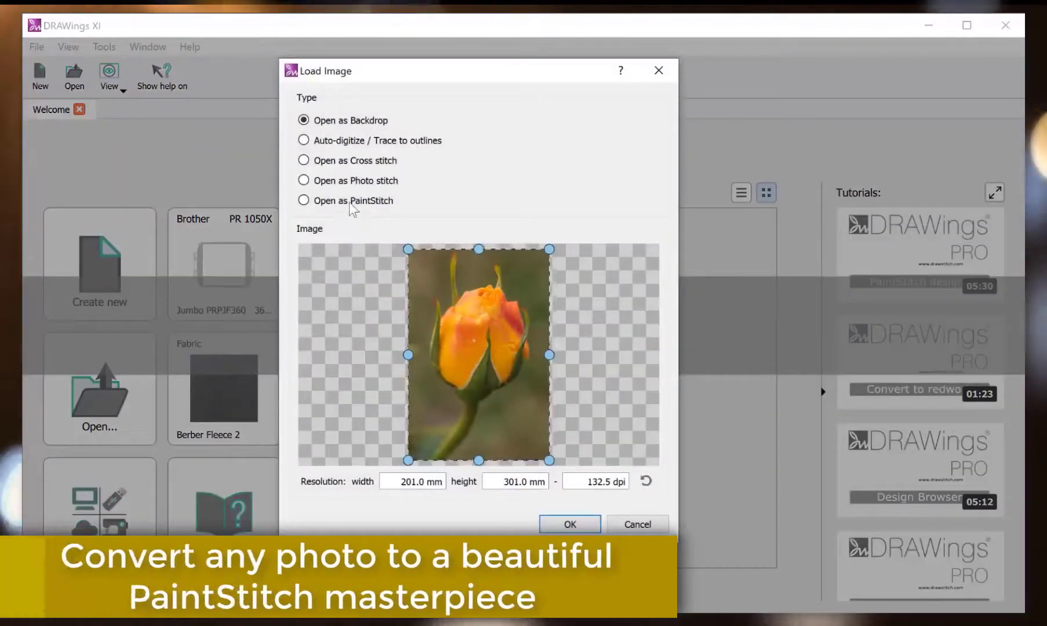
Load the rose photo using the 'Open as PaintStitch' option.
click(304, 200)
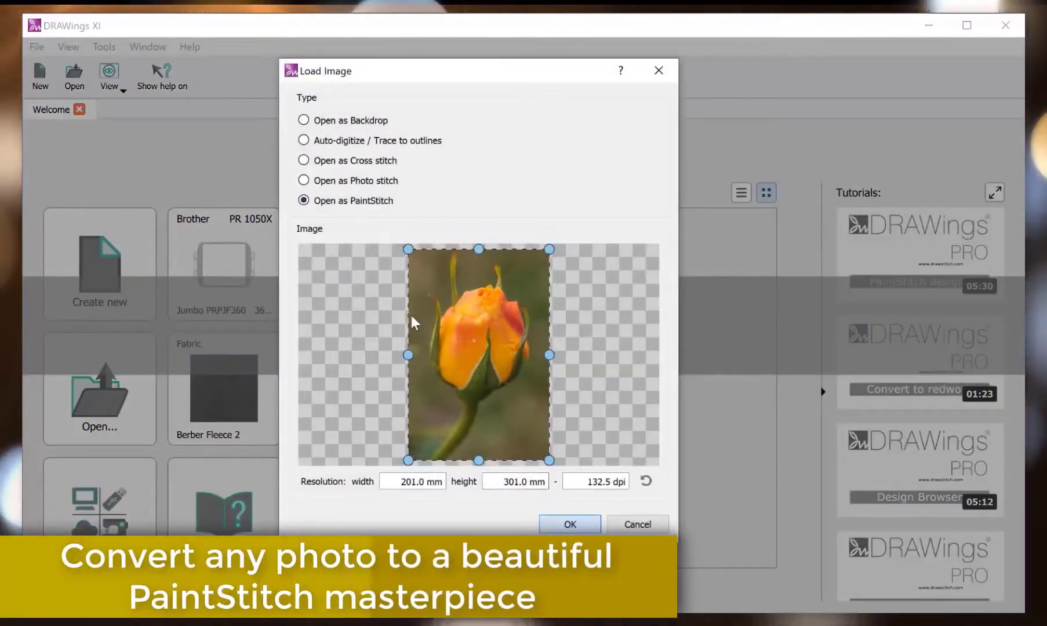
click(568, 524)
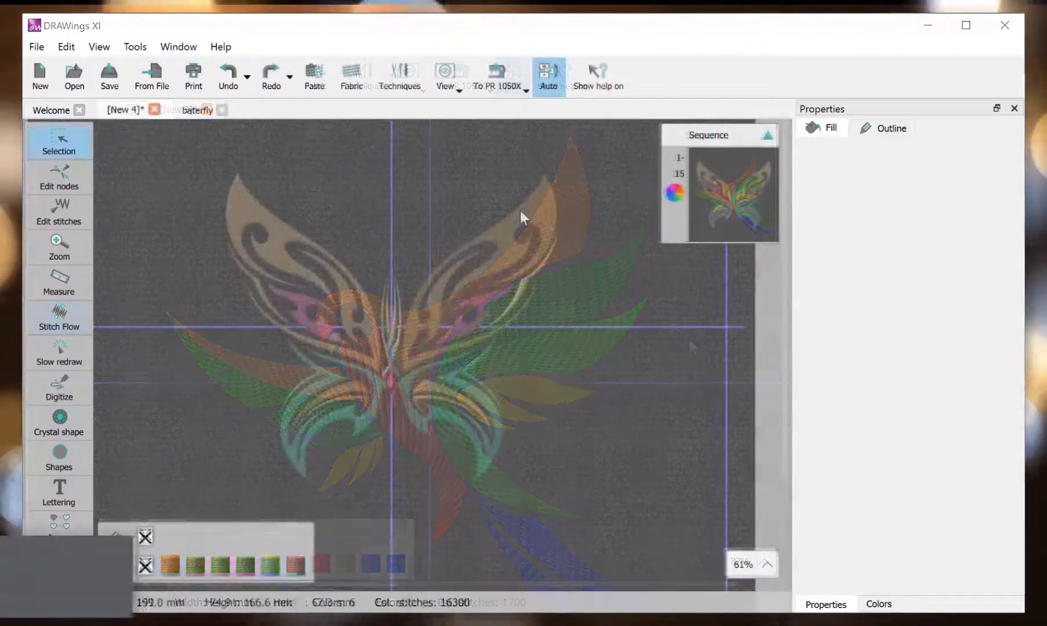
Convert the butterfly to redwork and raise the sun fill's Gradient value to blend orange into yellow.
right_click(524, 217)
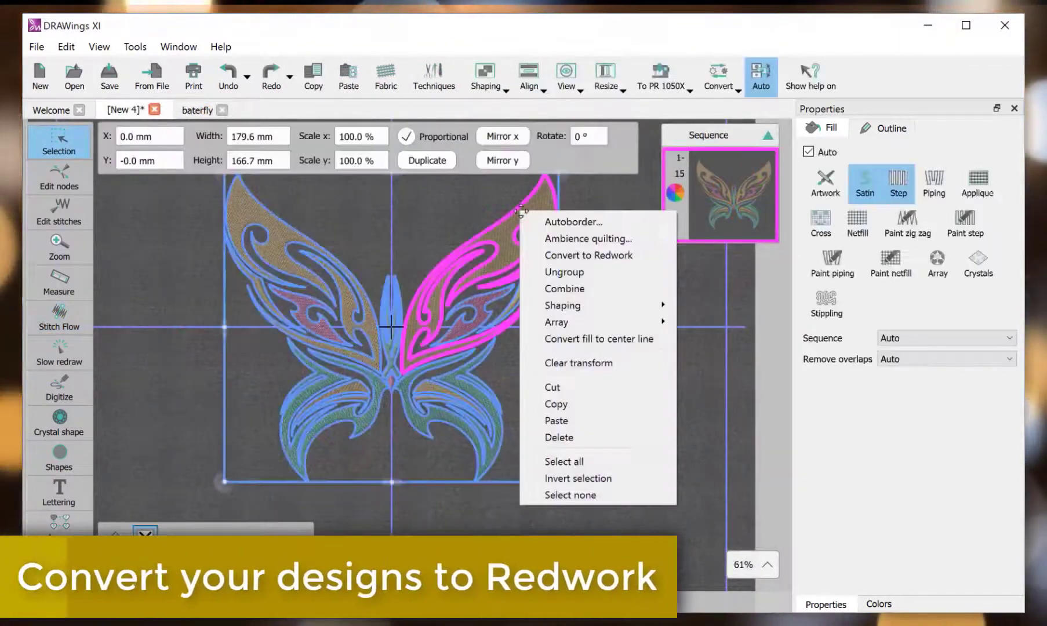
click(588, 255)
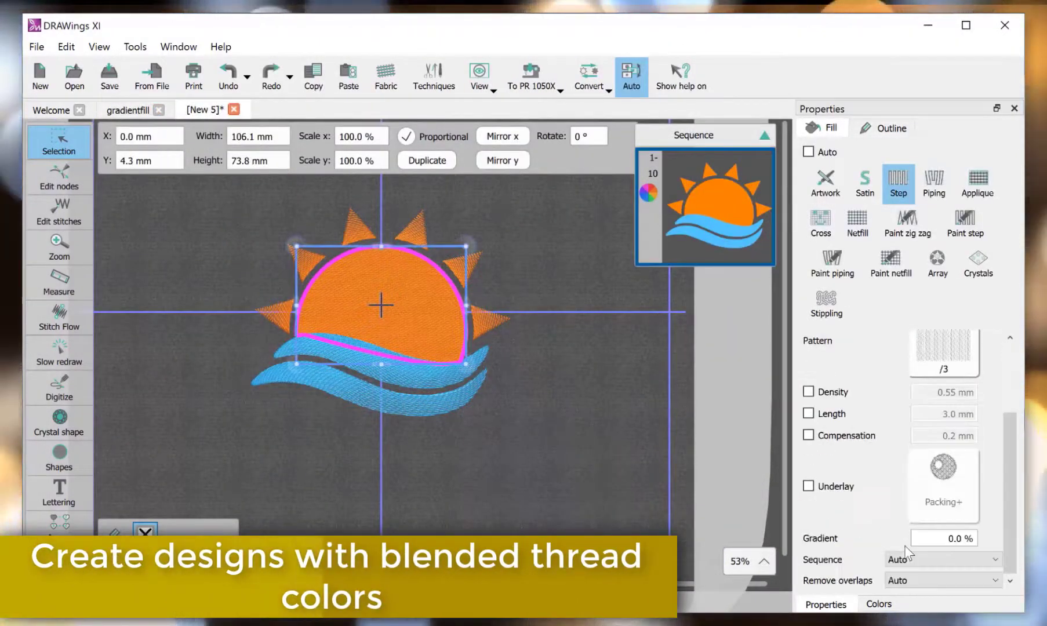
triple_click(941, 539)
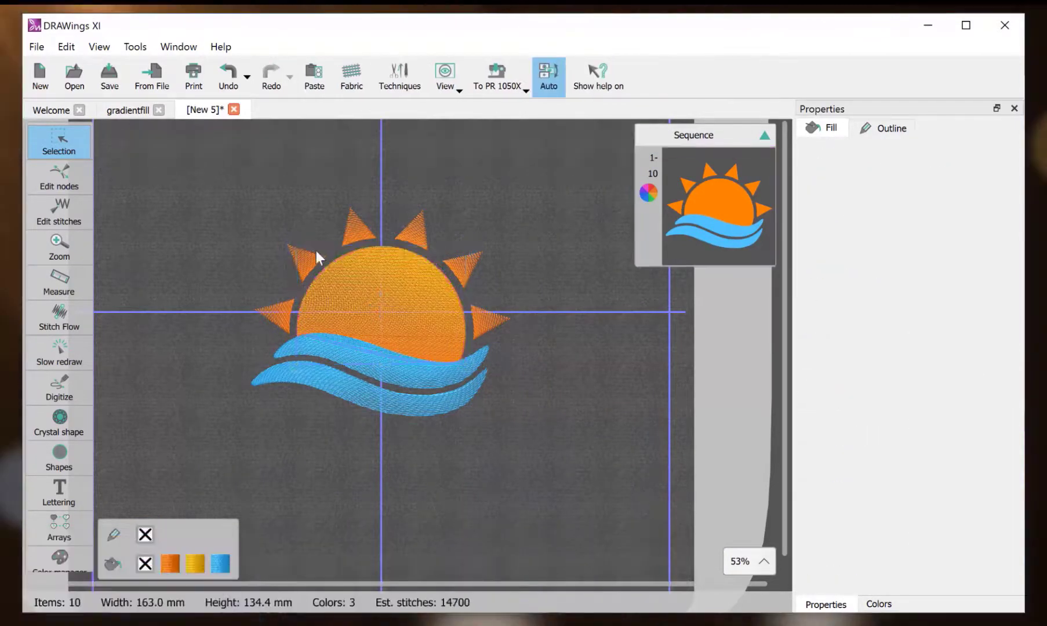
scroll(up, 3)
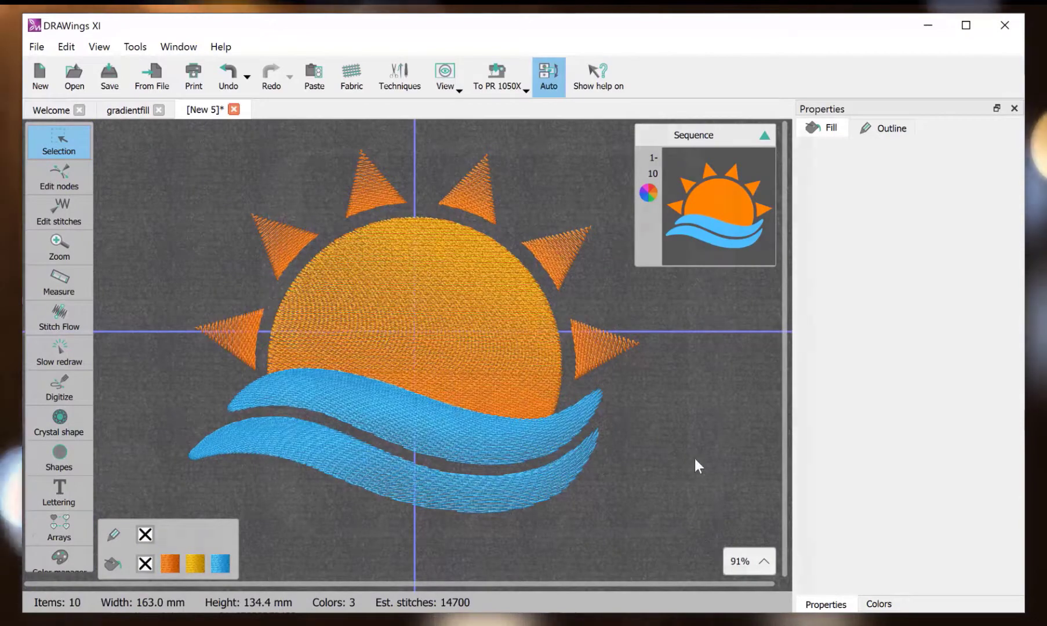
Add a red flower and a green leaf shape from the Floral Library.
click(58, 456)
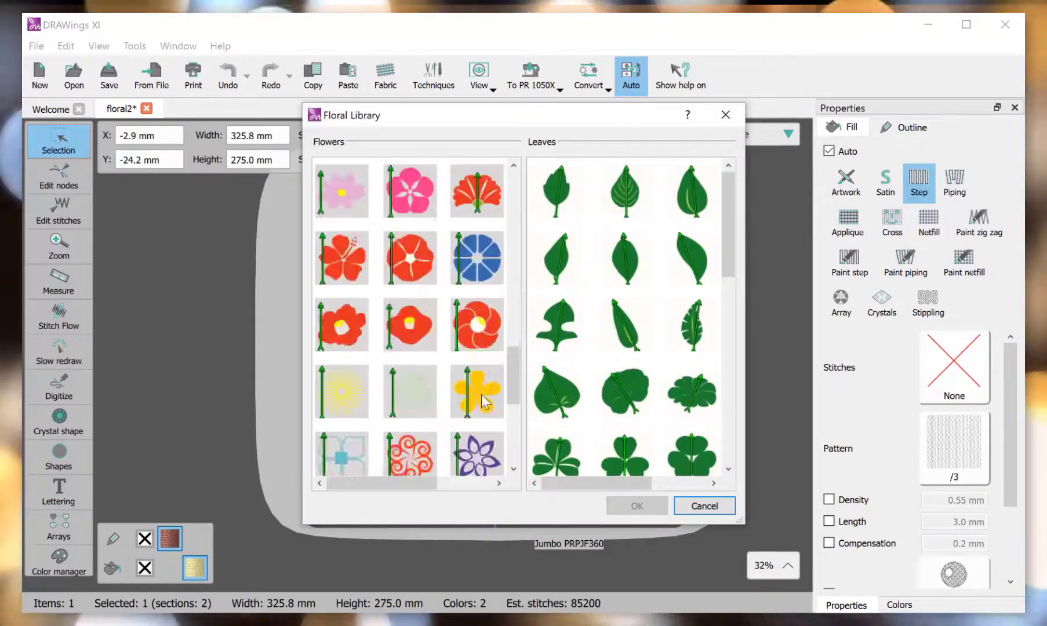
click(686, 258)
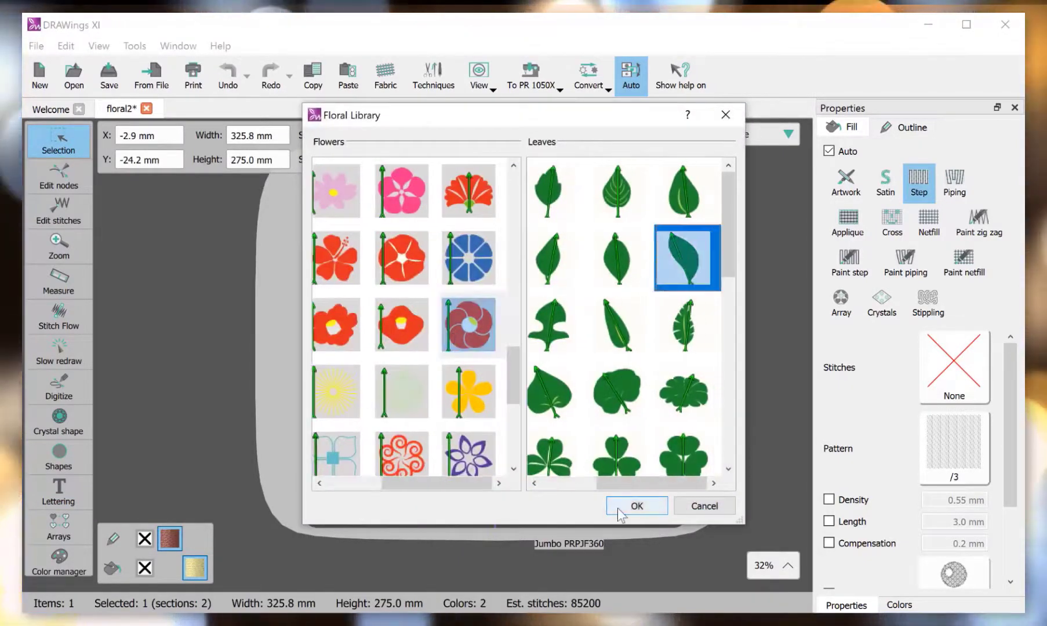
click(636, 505)
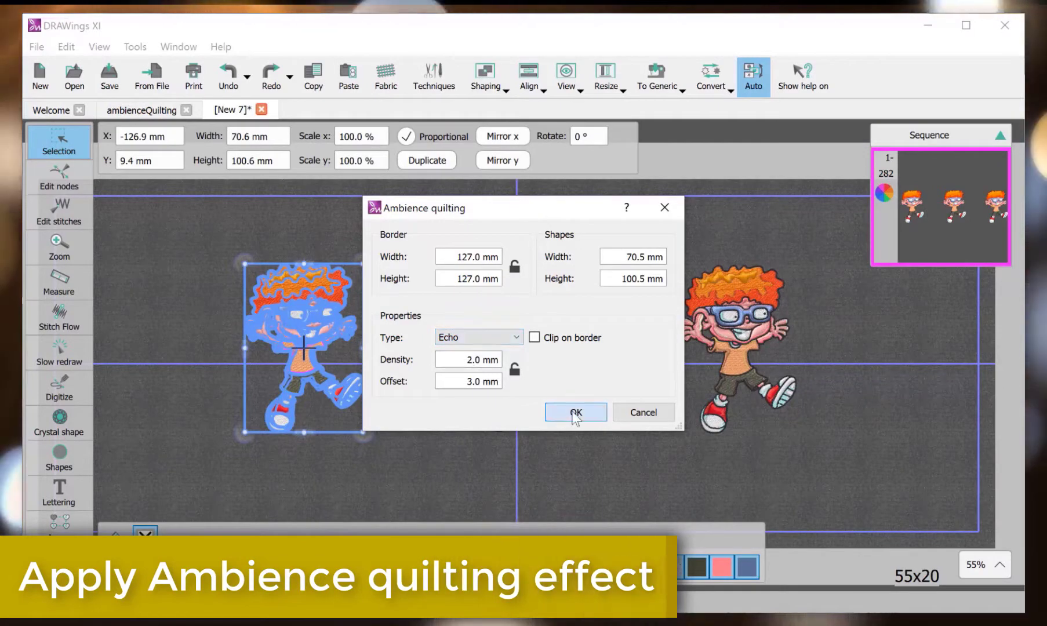
Apply echo quilting around the first two boys and stippling quilting around the third.
click(574, 411)
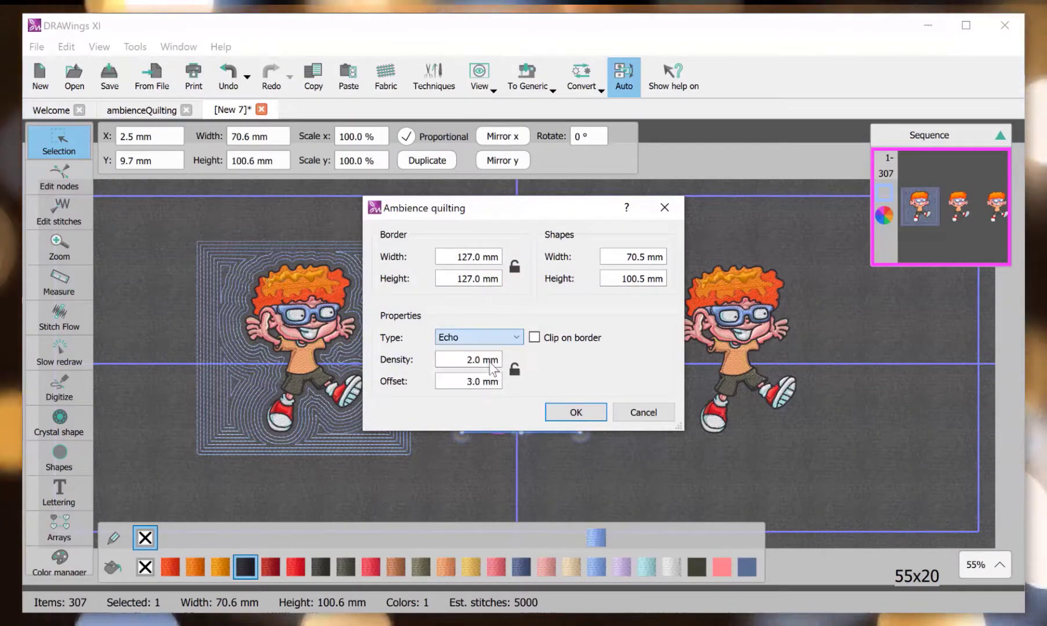
click(574, 412)
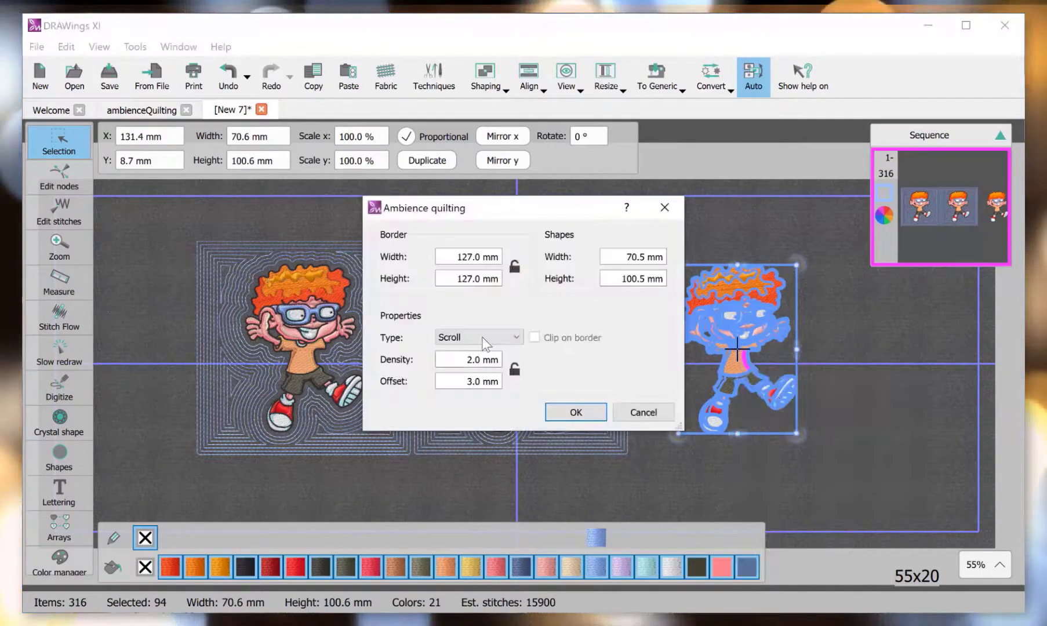
click(476, 337)
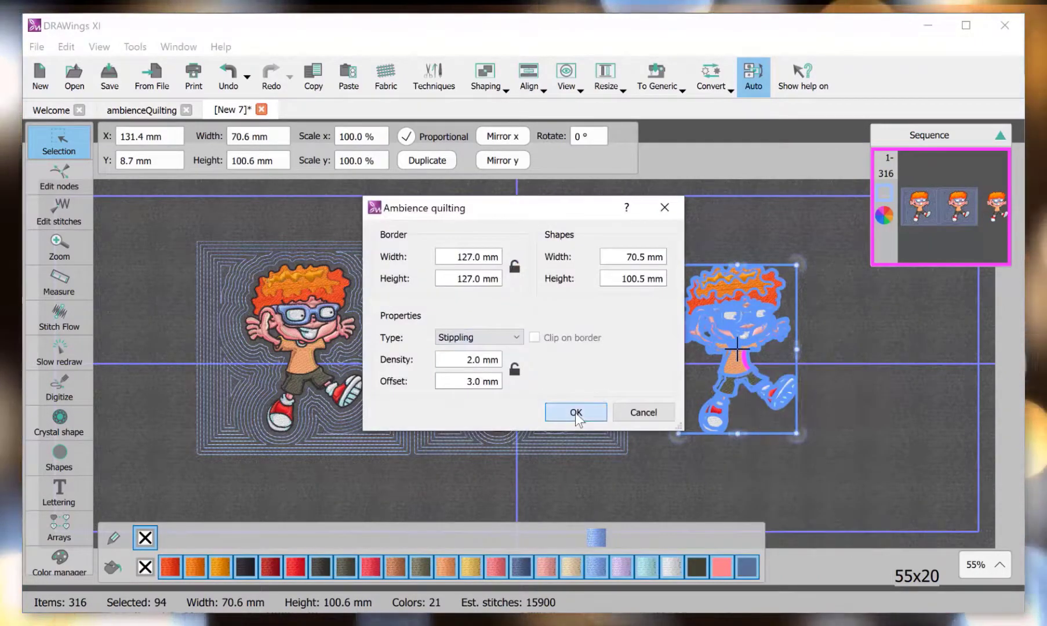
click(575, 411)
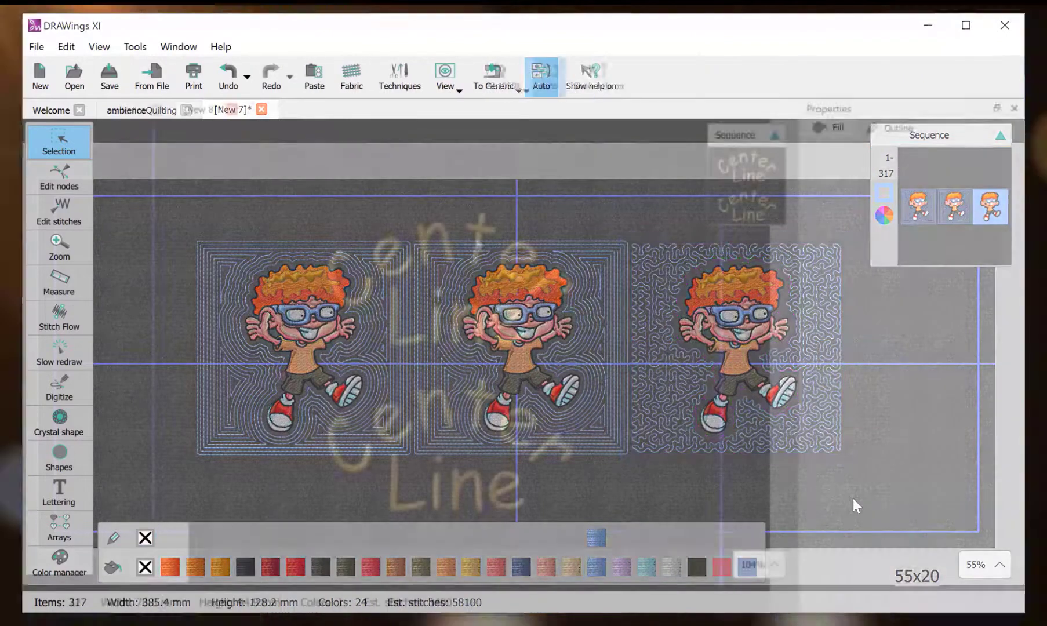
Convert the upper 'Center Line' lettering fill to center-line stitching.
right_click(517, 260)
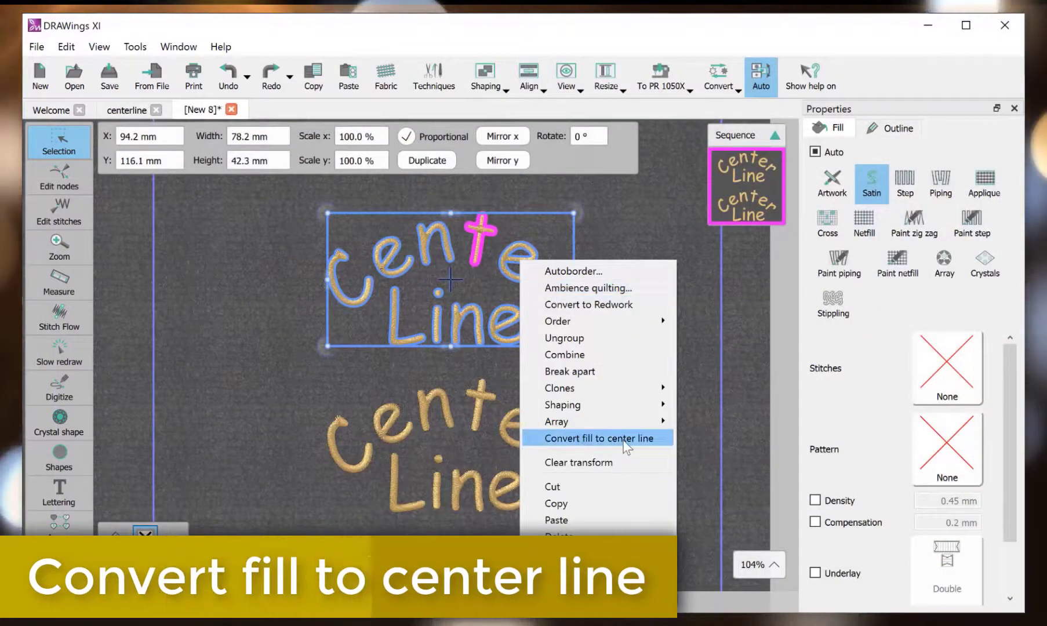
click(599, 438)
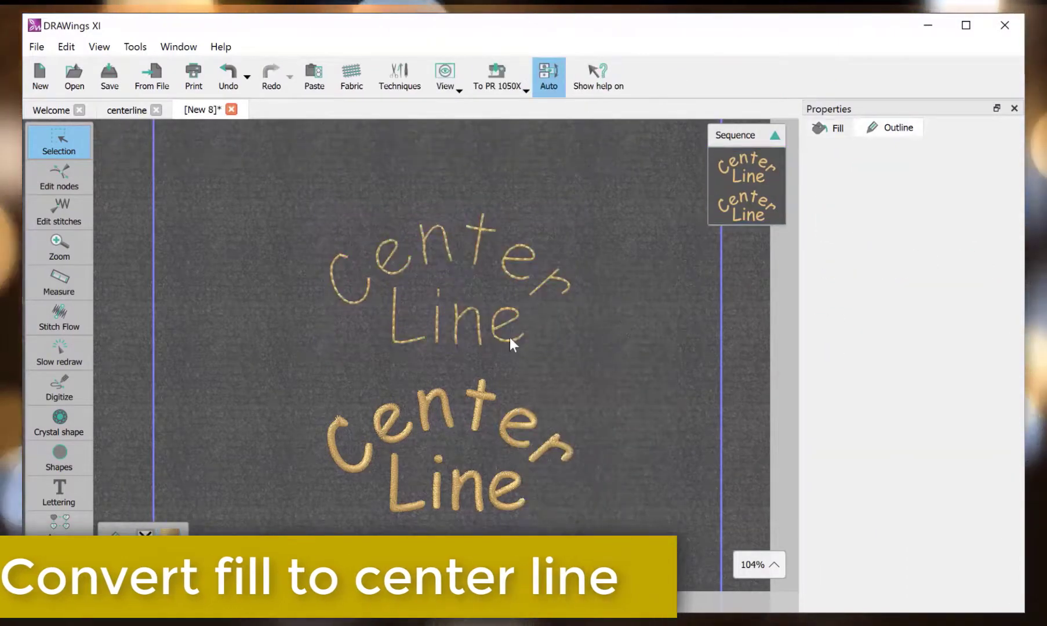
Draw a large circle and two small ear circles with the Ellipse shape to form a bear head.
click(58, 423)
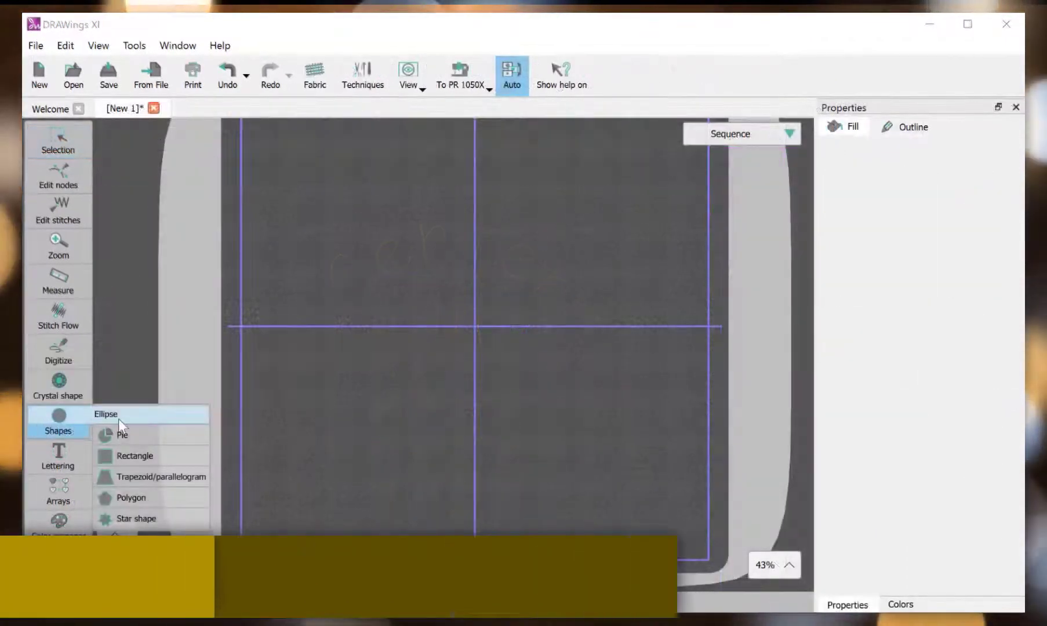
click(104, 414)
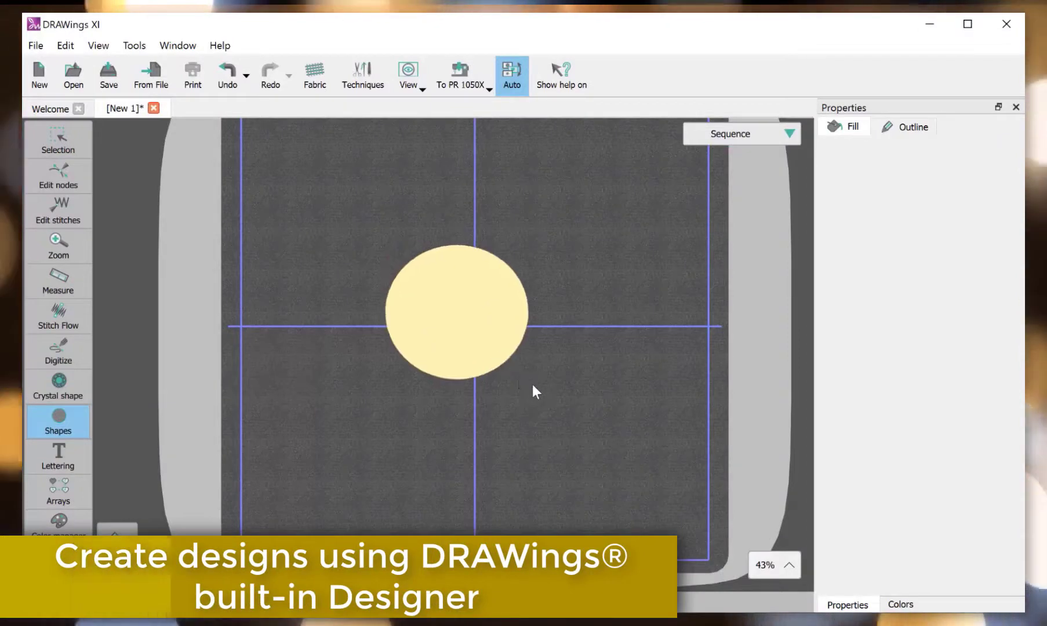
click(457, 314)
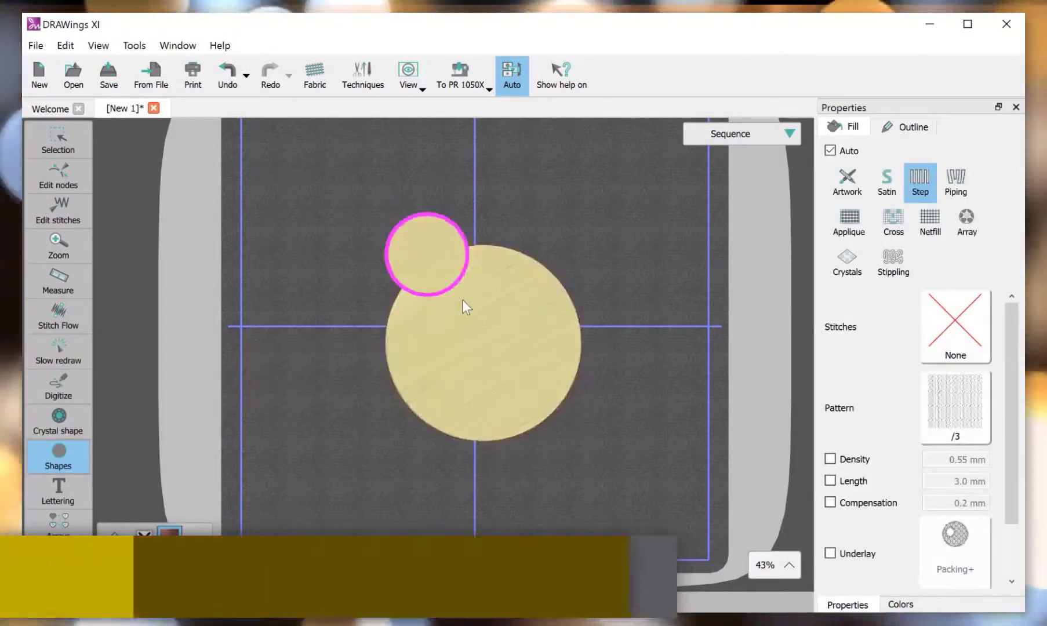
click(424, 254)
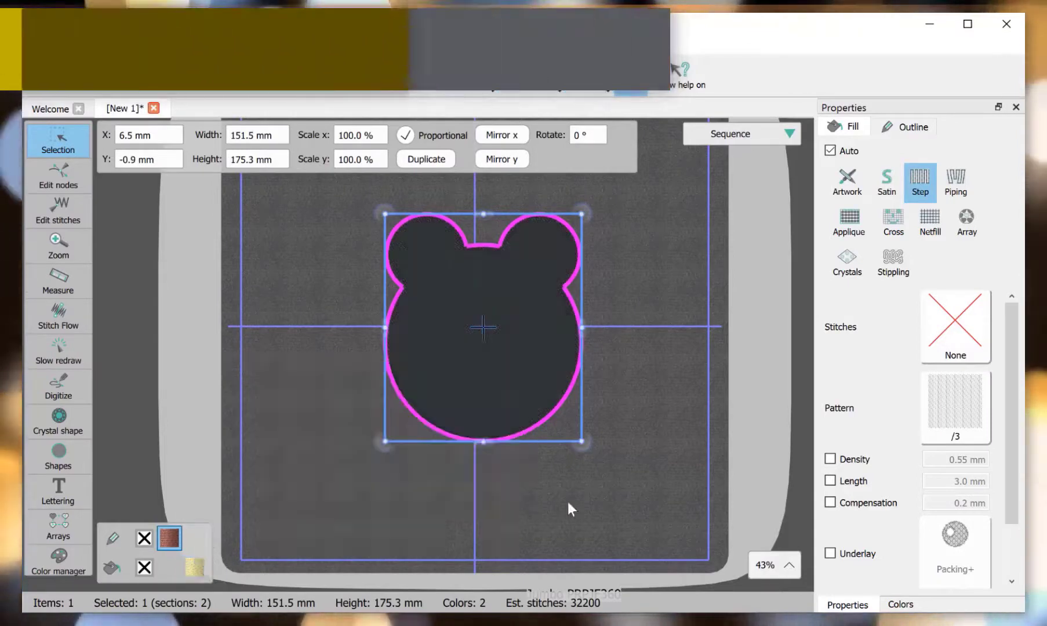
mouse_move(58, 314)
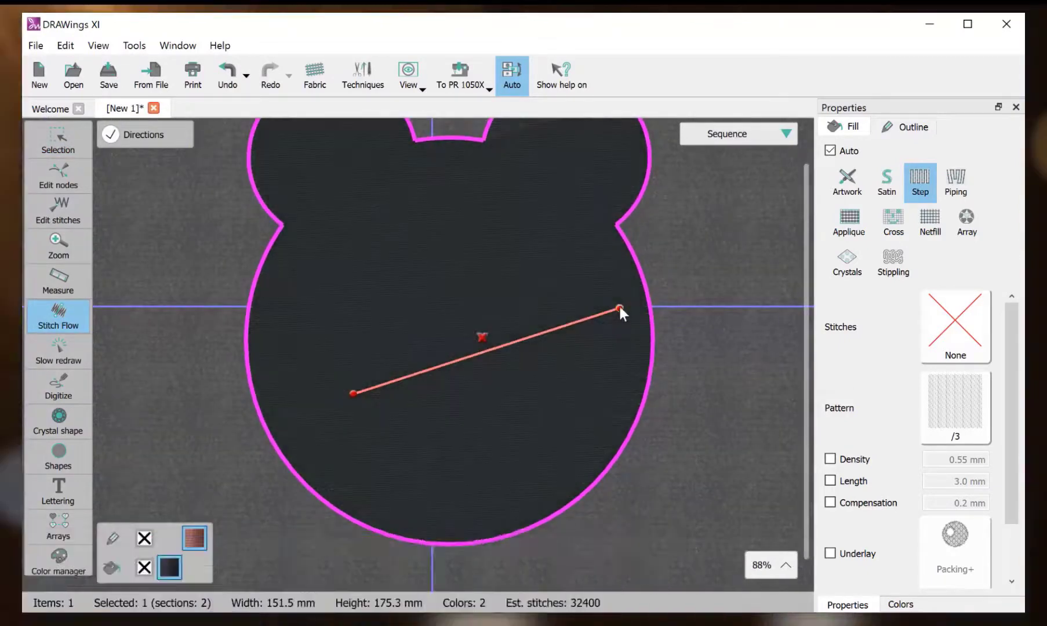
Set a diagonal stitch direction with Stitch Flow, then rotate the bear head back upright.
click(58, 140)
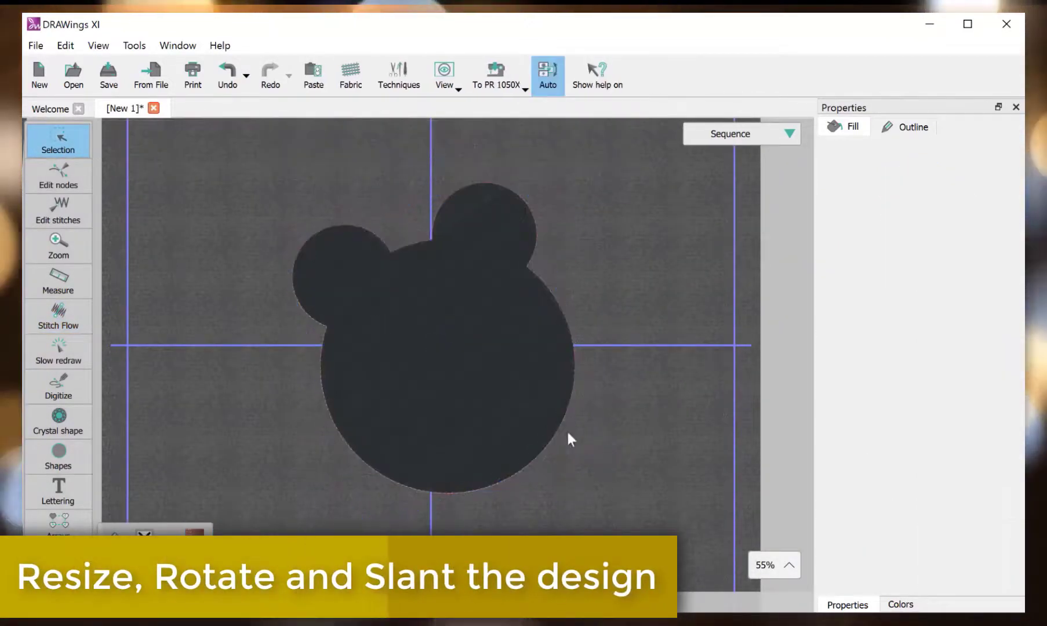
click(440, 333)
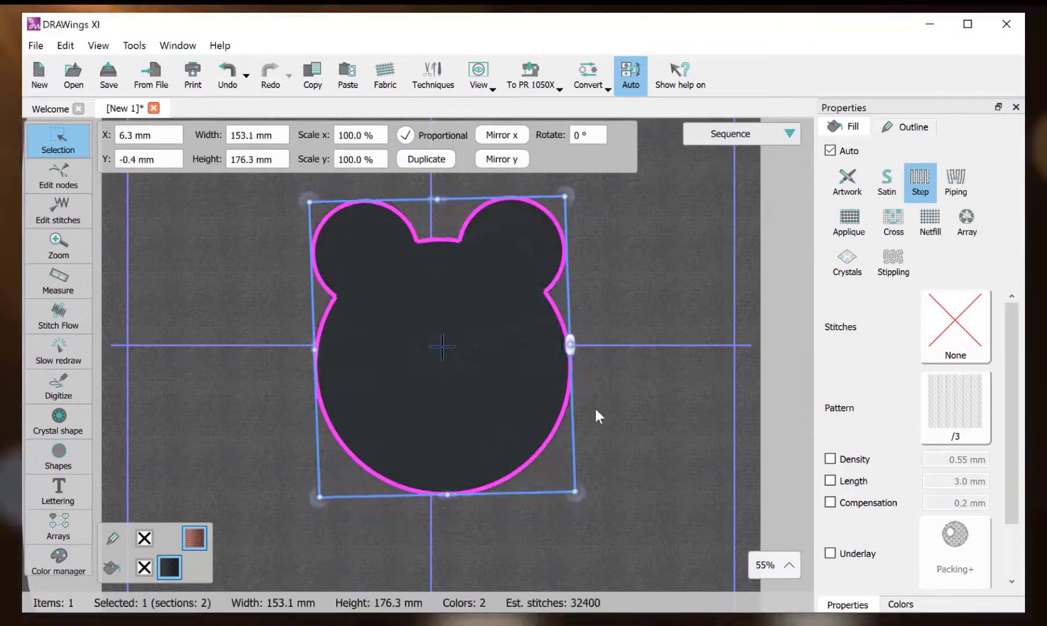
click(608, 433)
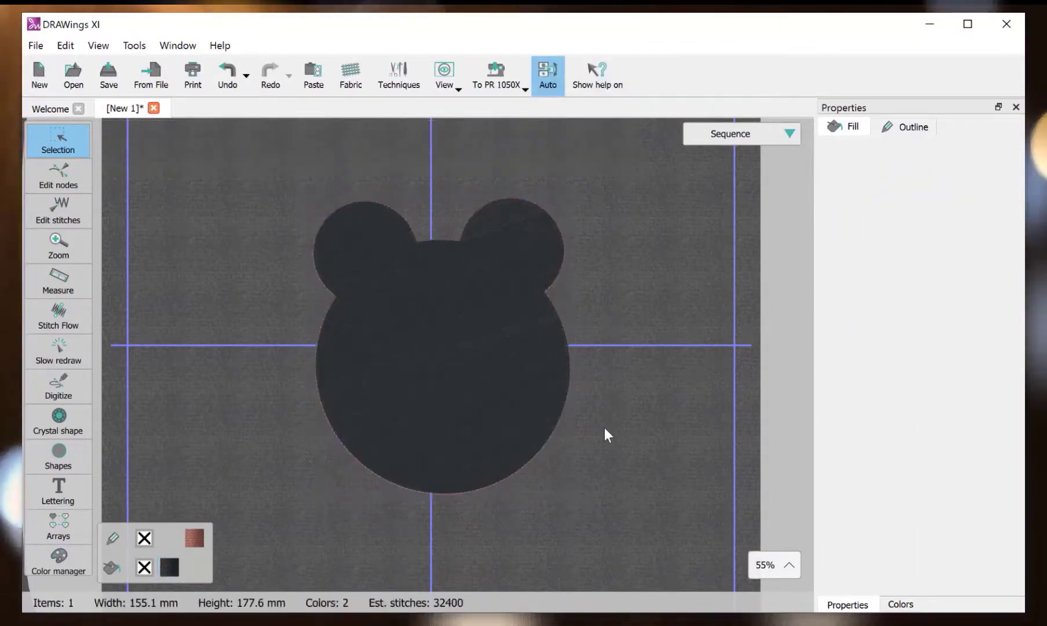
click(433, 367)
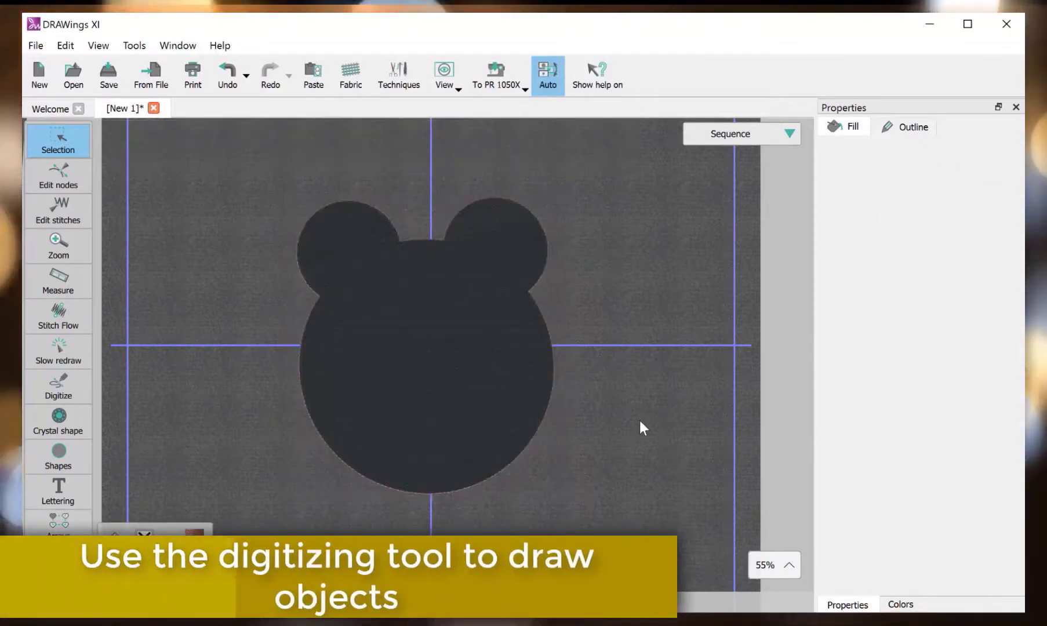
Digitize a smile curve on the face and reshape the bottom of the head outline via its nodes.
click(58, 386)
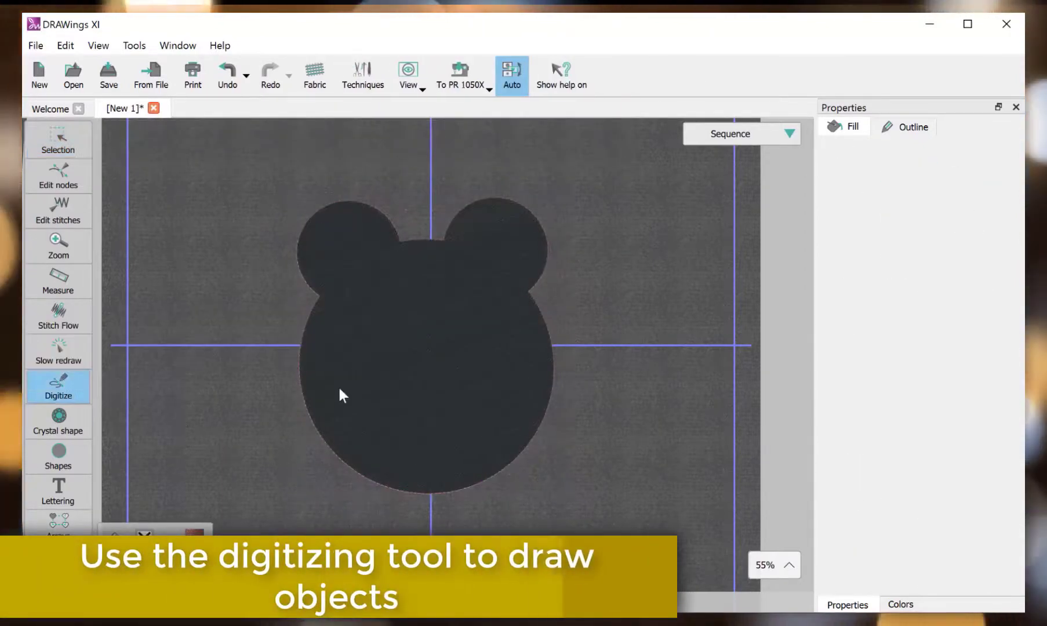
click(484, 421)
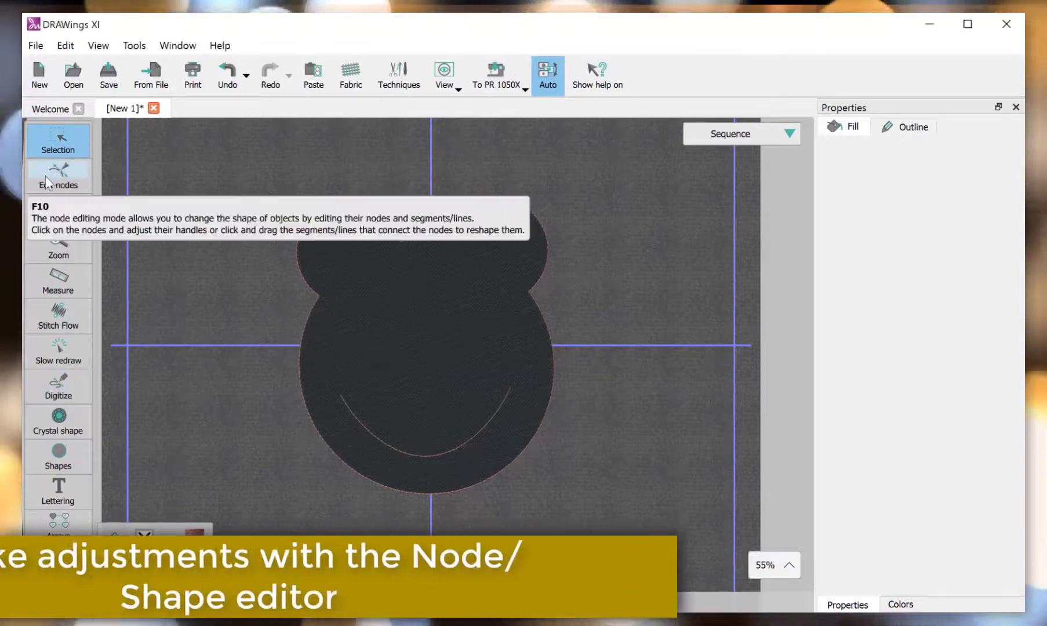
click(58, 176)
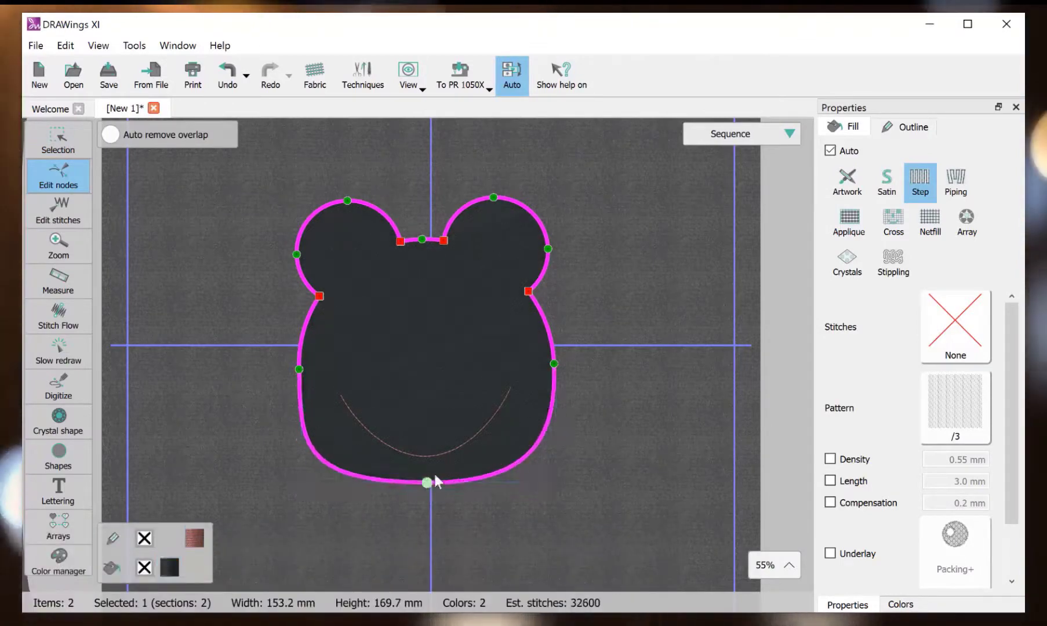
click(426, 482)
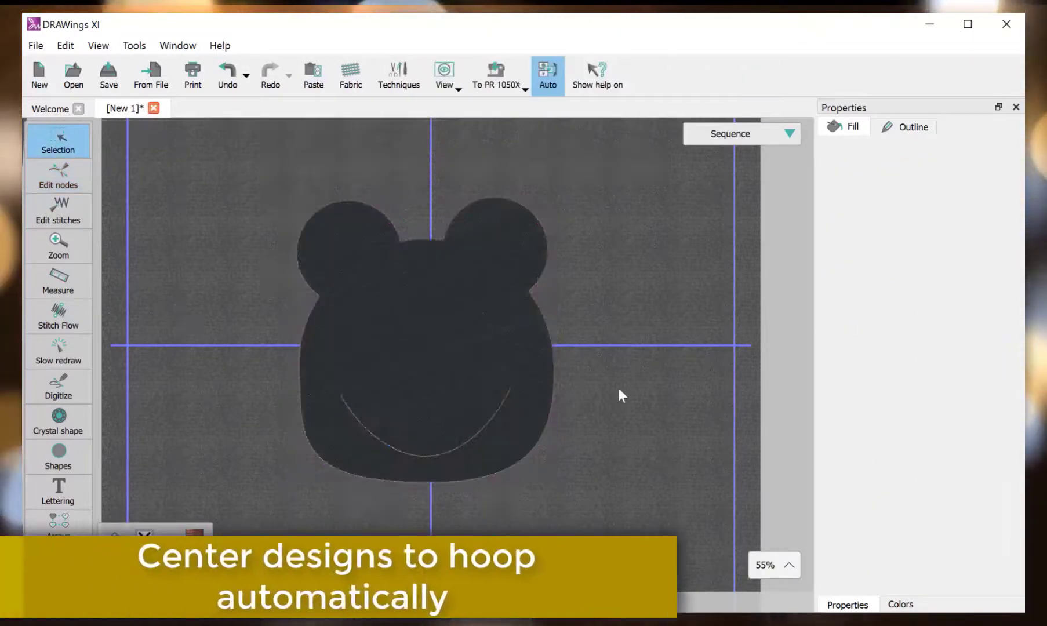
Select the bear design and centre it in the PR 1050X hoop.
click(425, 333)
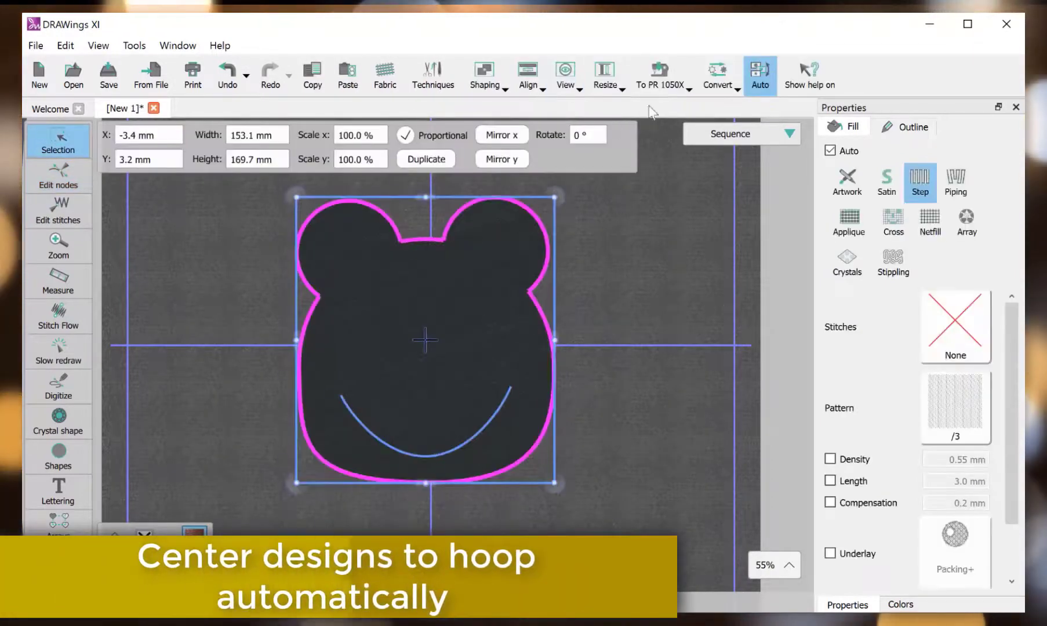
click(658, 74)
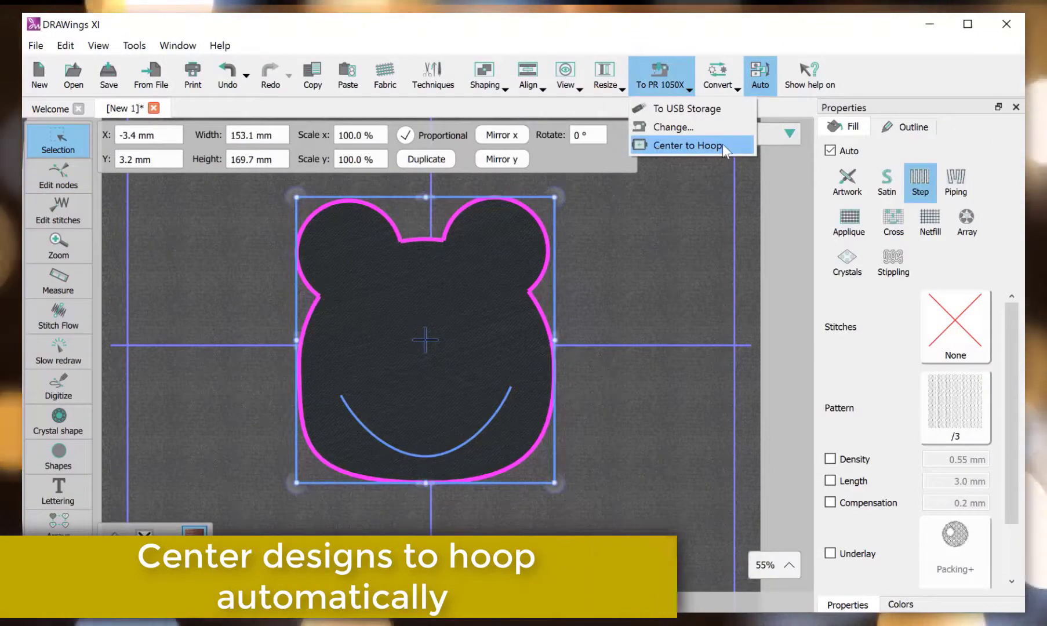
click(687, 146)
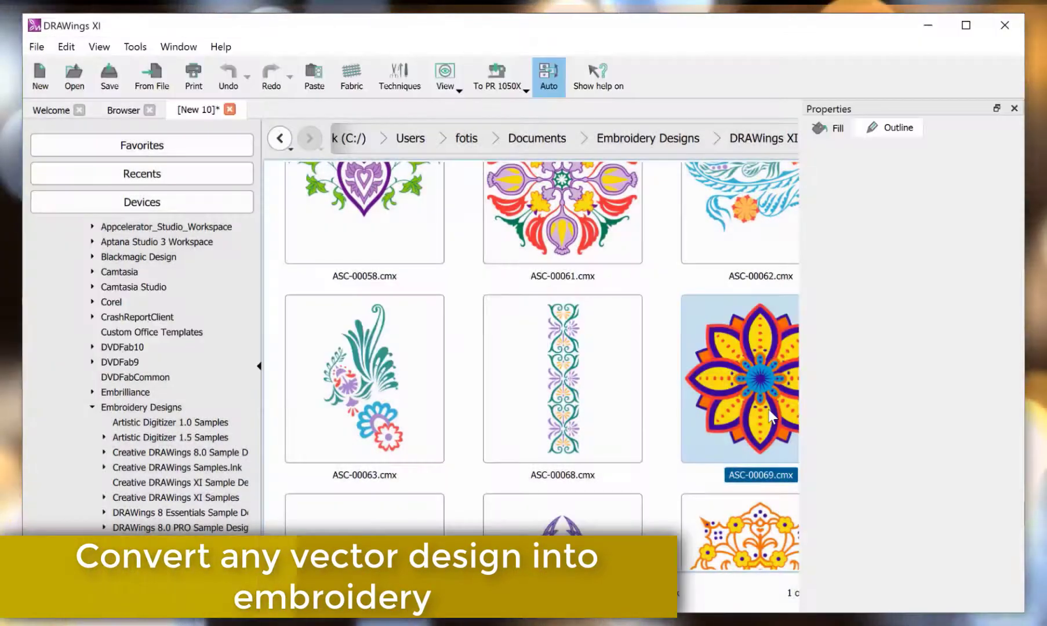
Open ASC-00069.cmx as embroidery, then open the HAWAII poster image 1547872.jpg for import.
double_click(737, 378)
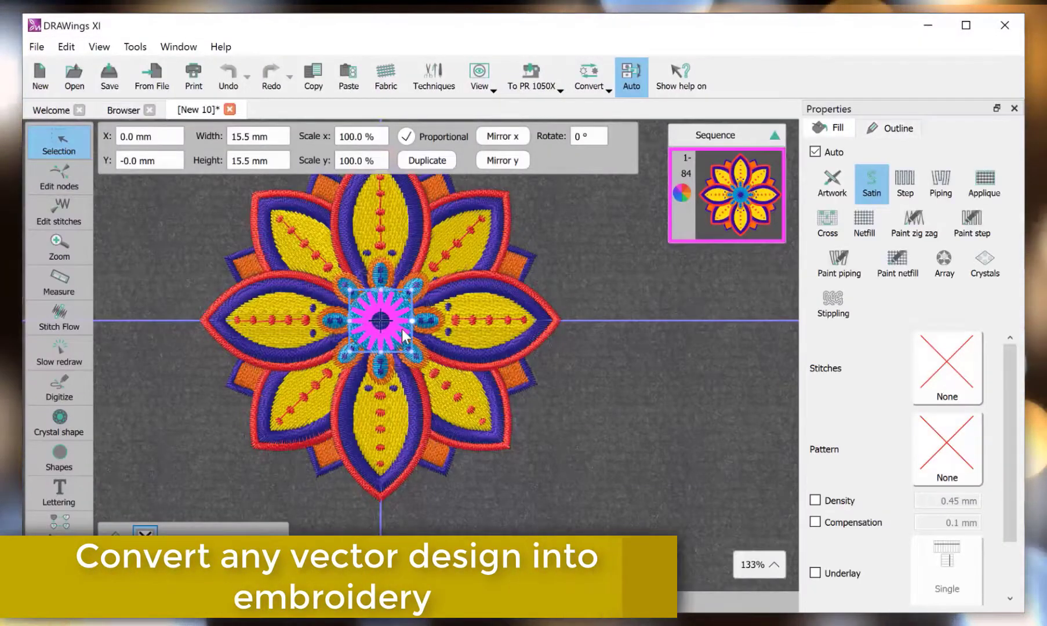
click(123, 109)
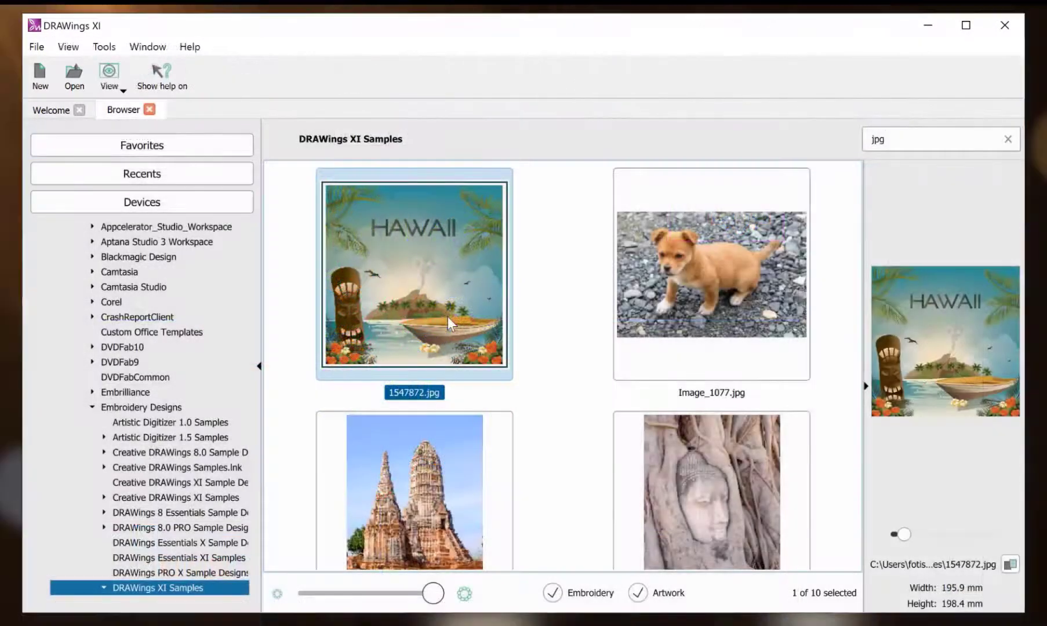
double_click(413, 273)
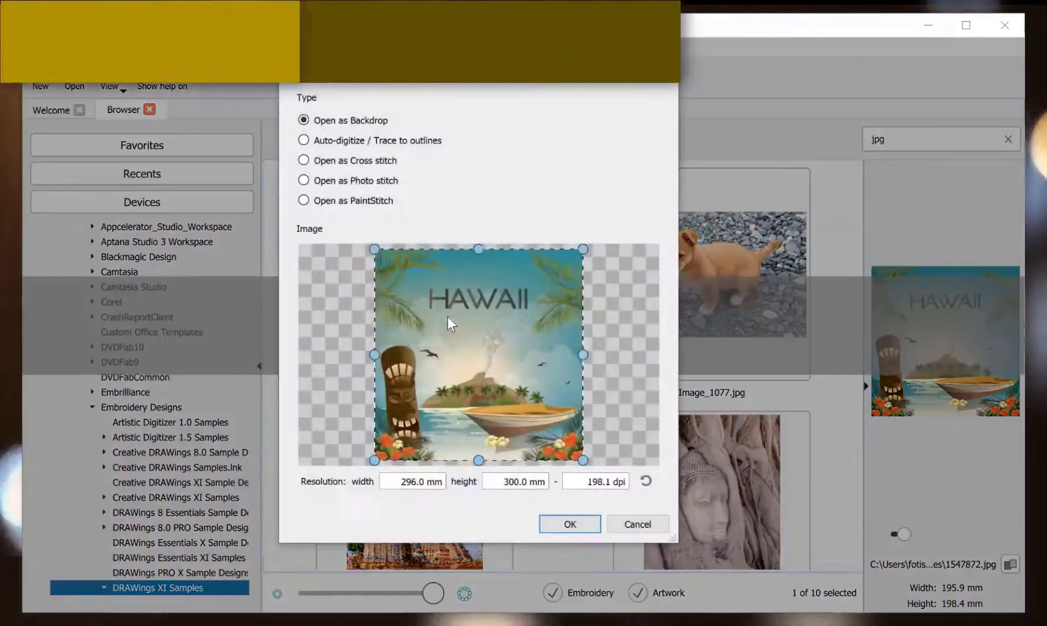
Auto-digitize the HAWAII image with Trace to outlines and run the trace.
click(304, 141)
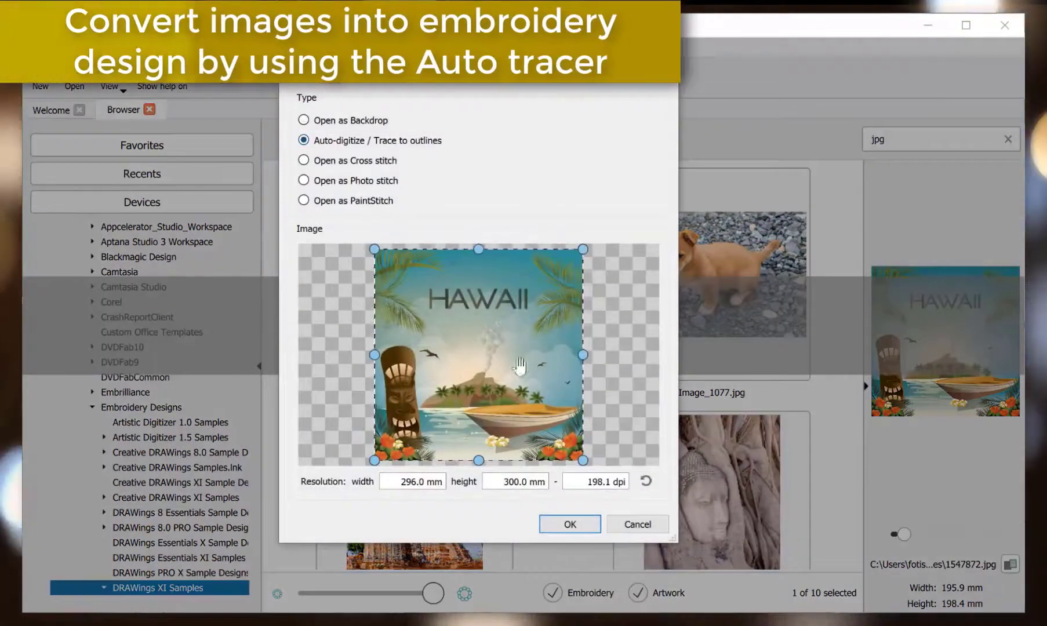
click(570, 524)
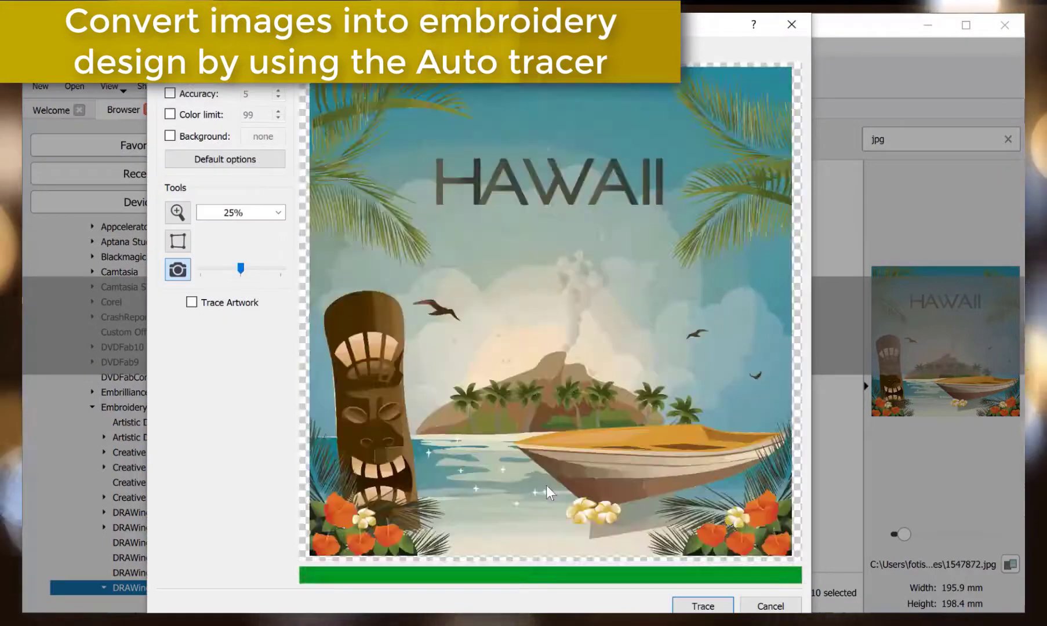
click(701, 606)
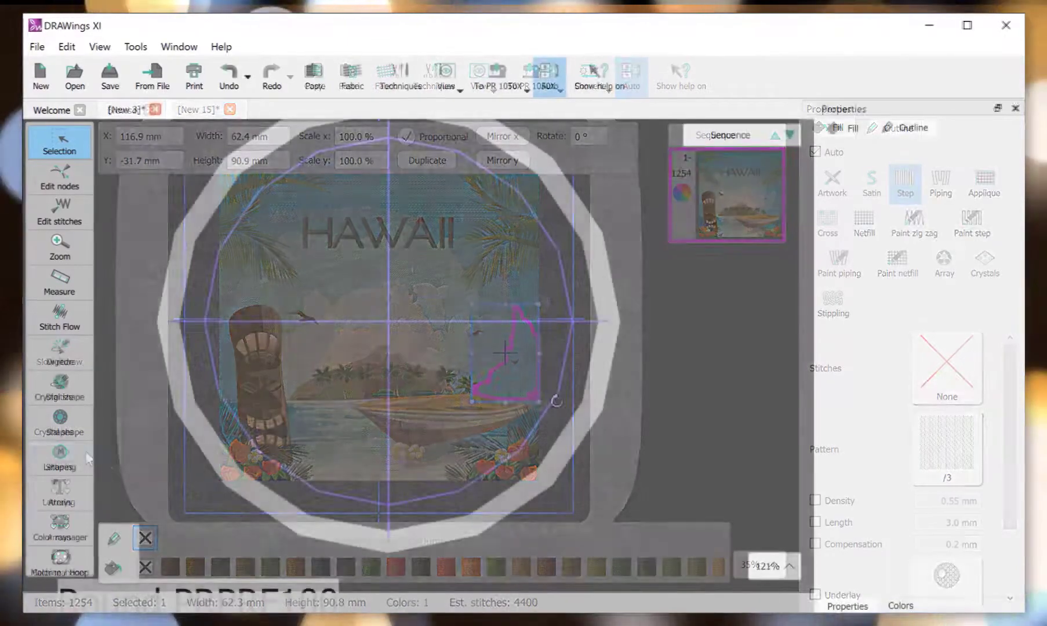
click(116, 444)
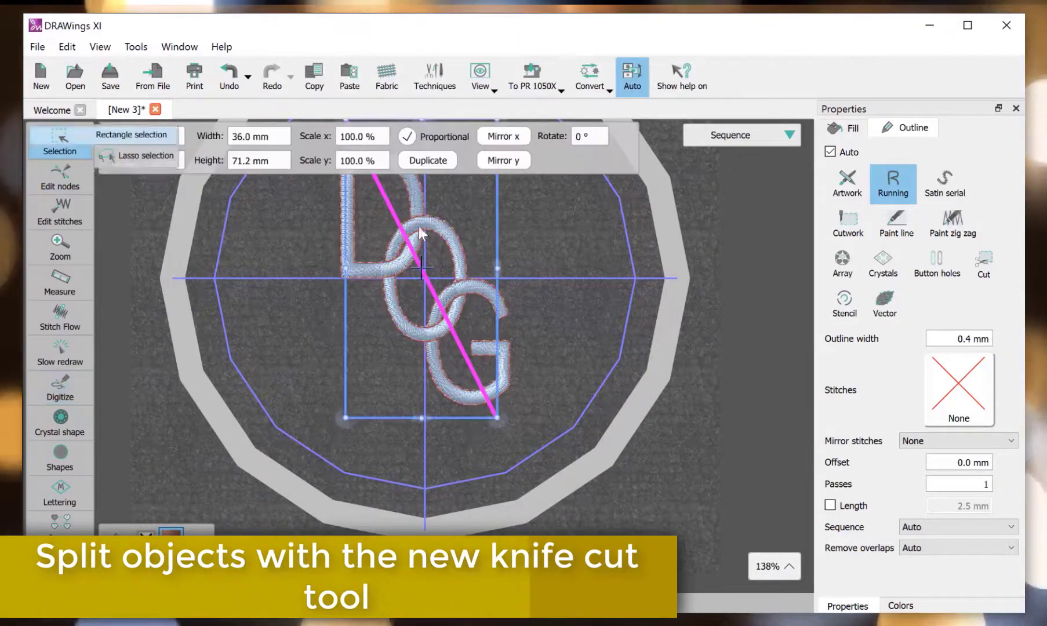
Cut the selected DOG letters apart with the Knife along the straight cut line.
right_click(421, 266)
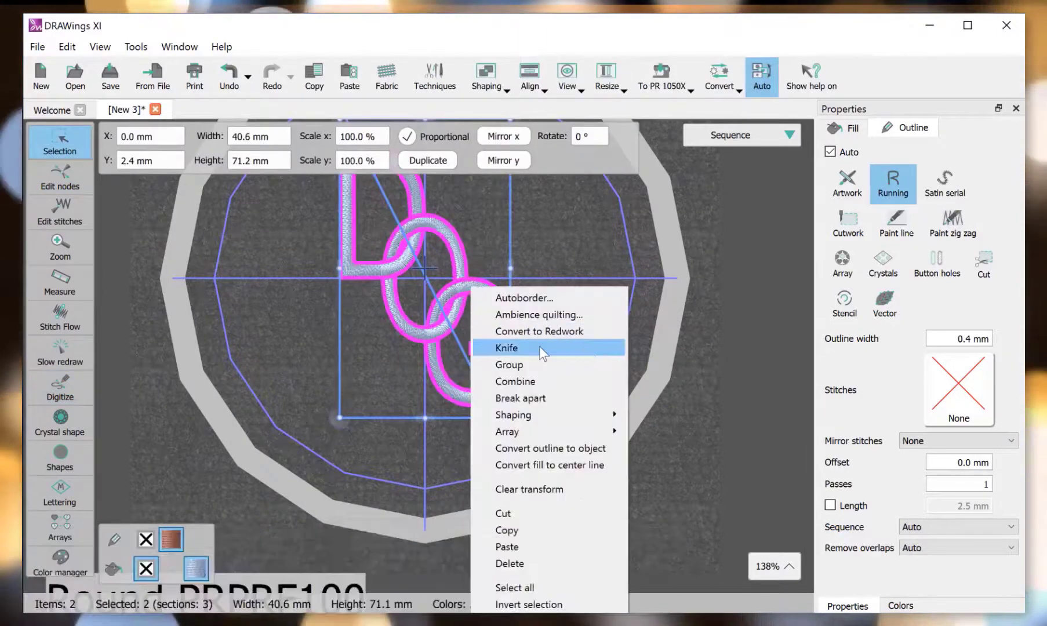
click(506, 347)
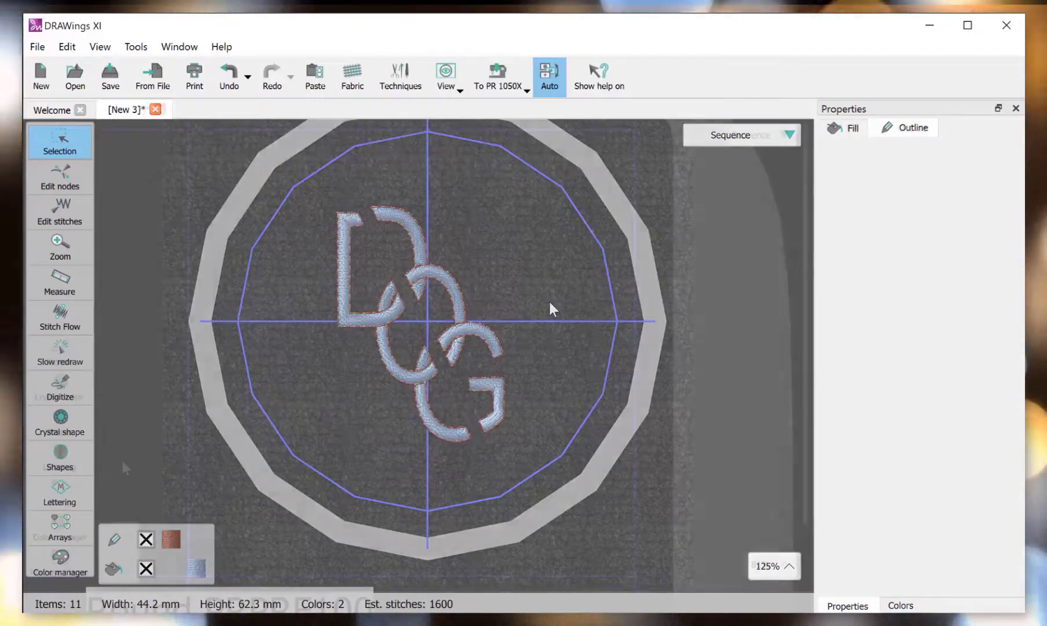
click(59, 457)
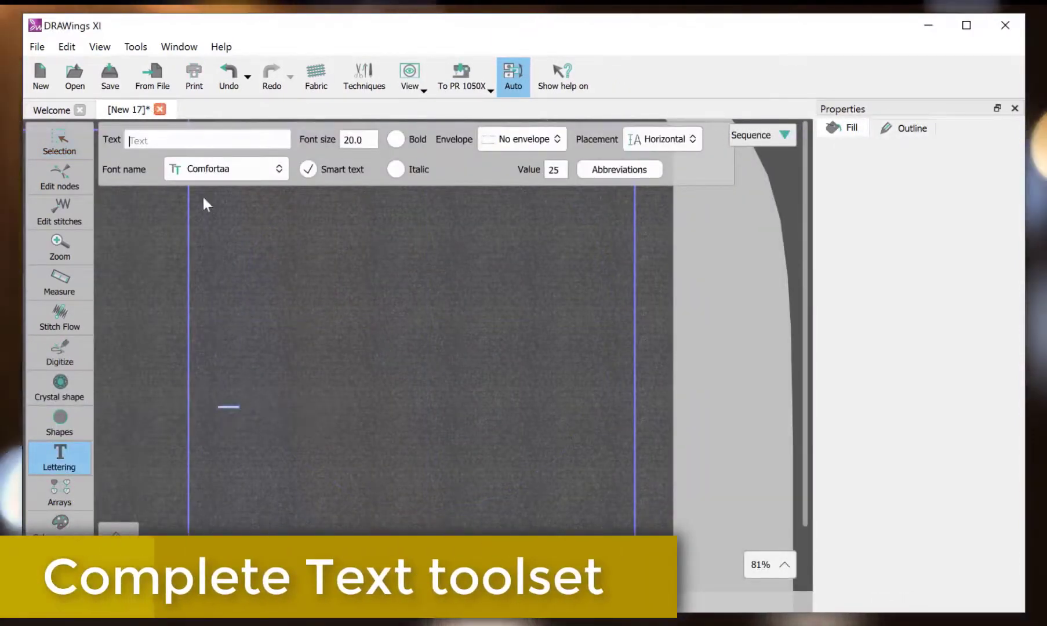
Create bold italic 'BEAUTIFUL' lettering at font size 18, placed on an arc.
text(BEAUTIFUL)
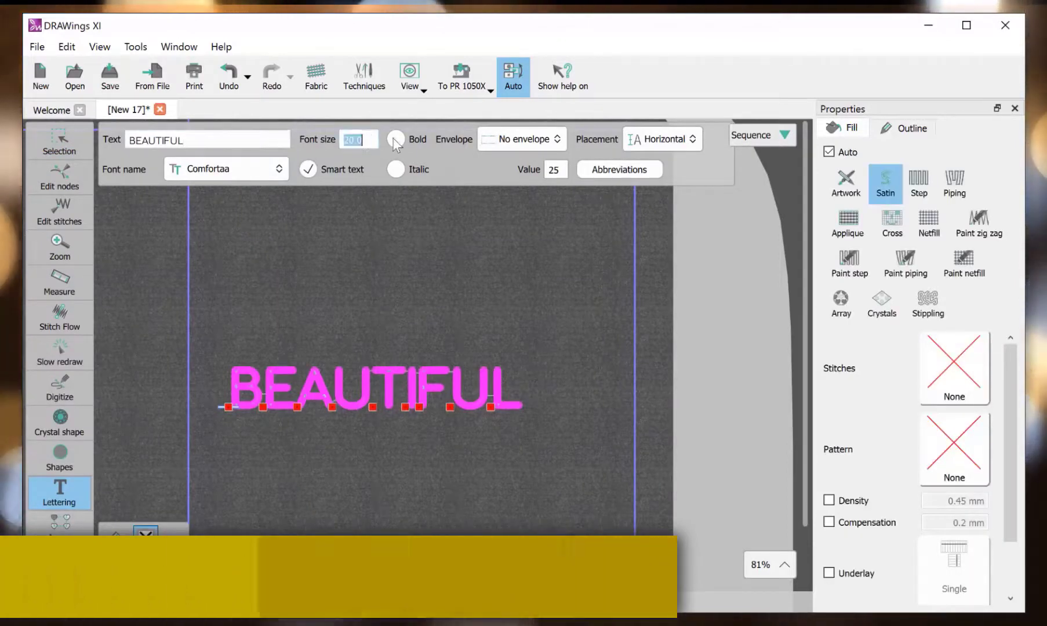
click(396, 170)
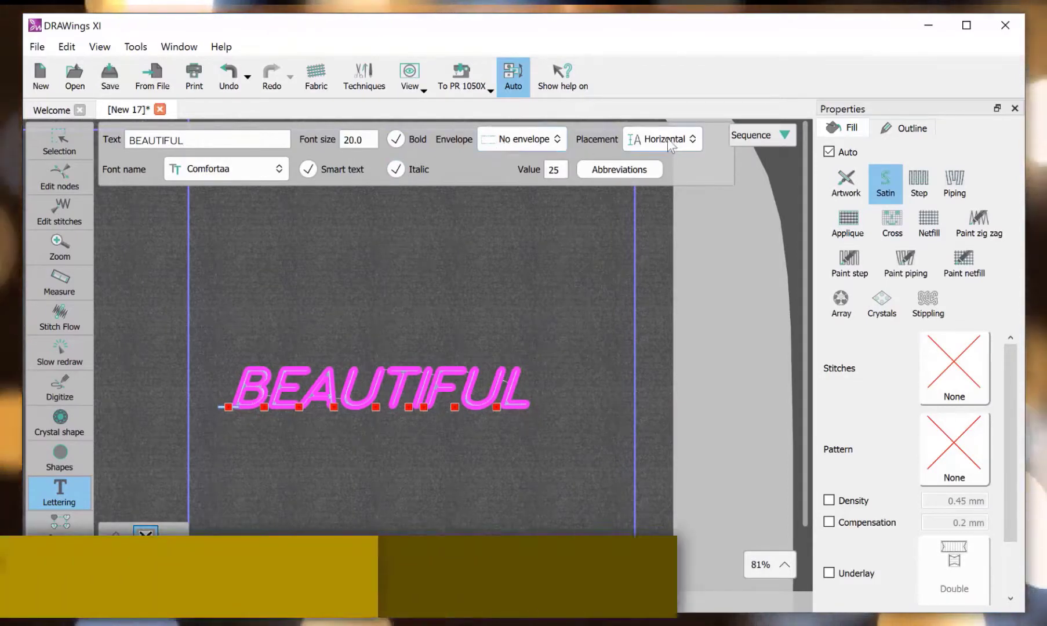
click(659, 139)
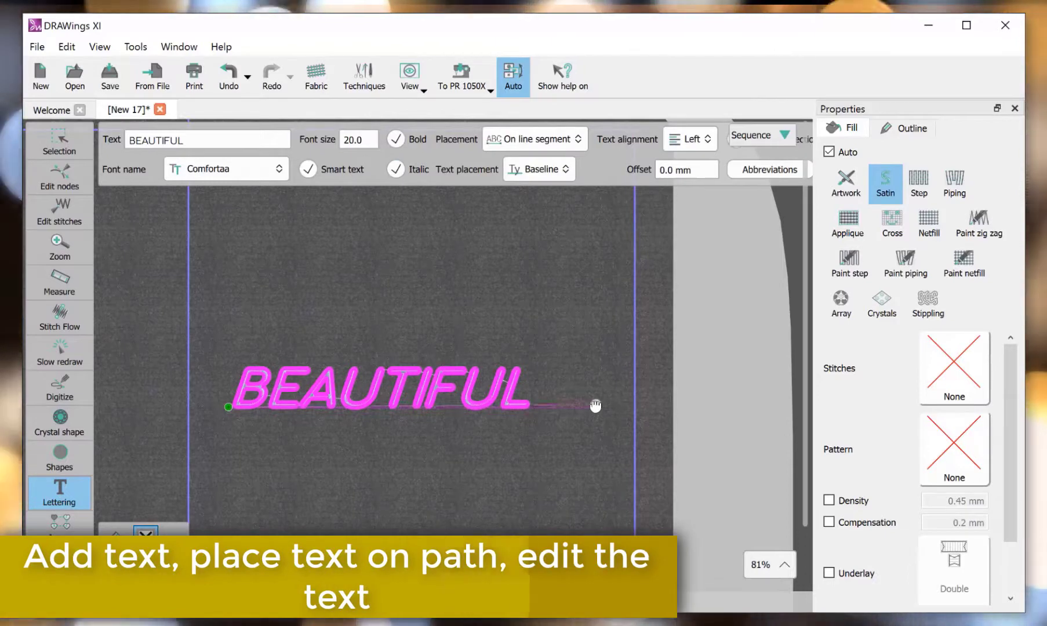
triple_click(358, 139)
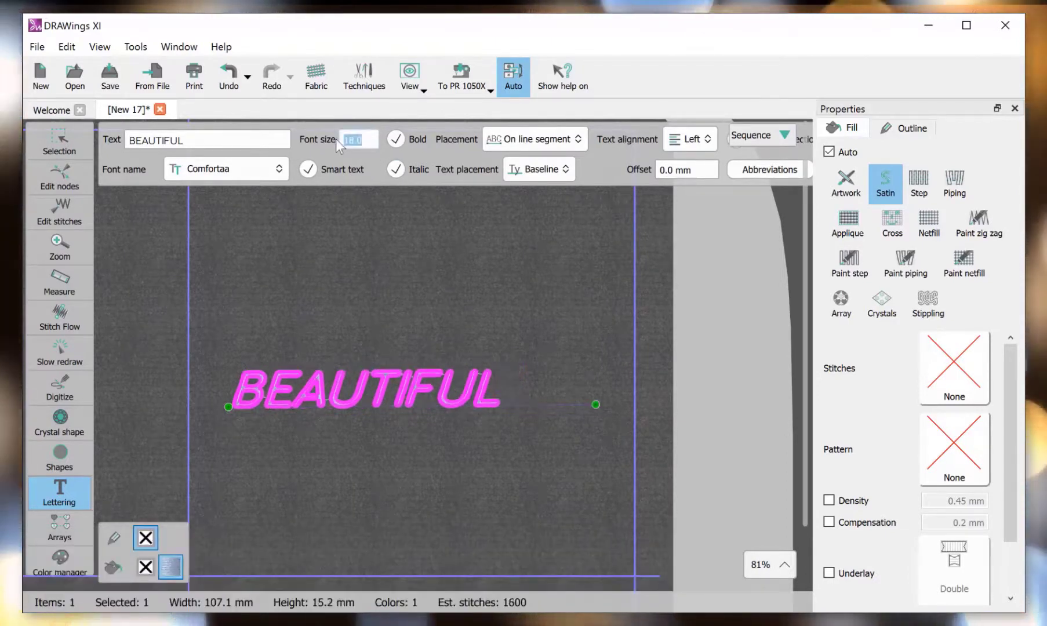
click(535, 139)
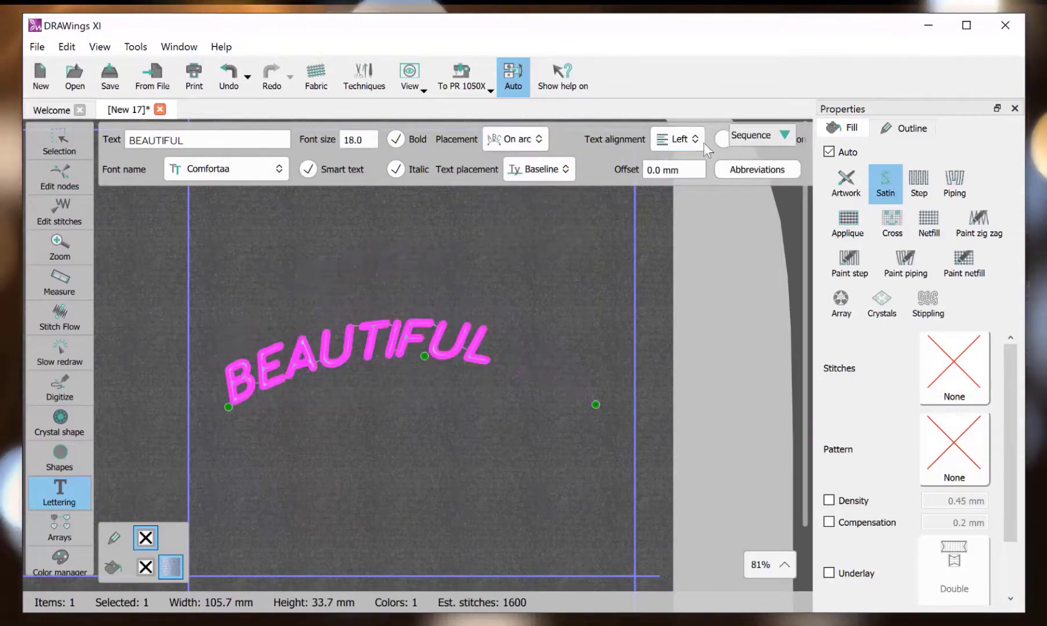
click(677, 139)
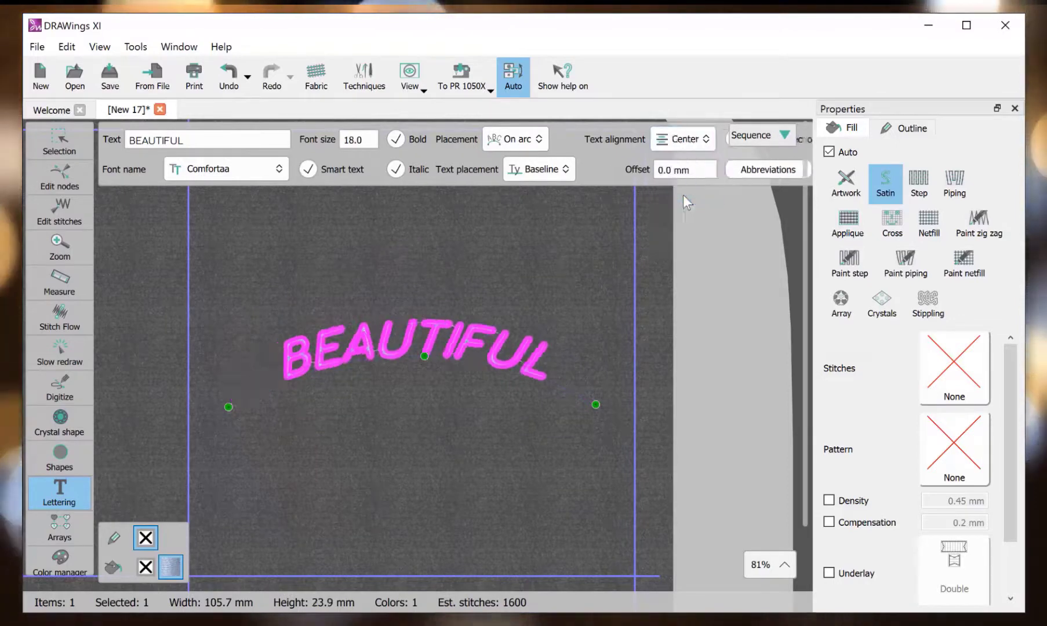
Set the arc offset to 20 mm with Bottom text placement.
triple_click(678, 169)
text(15)
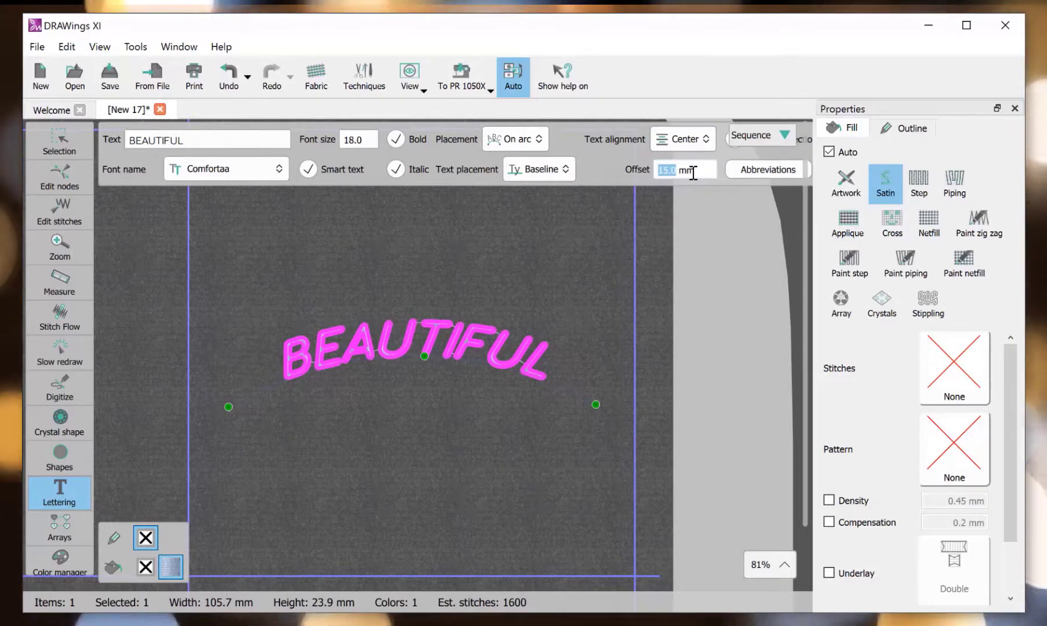
click(680, 139)
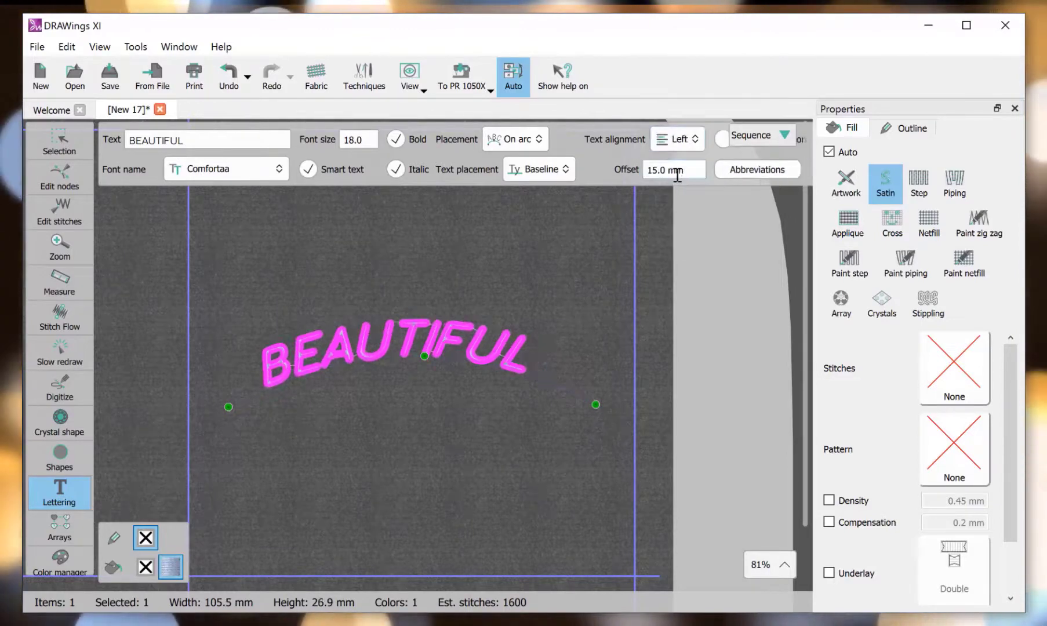
triple_click(673, 169)
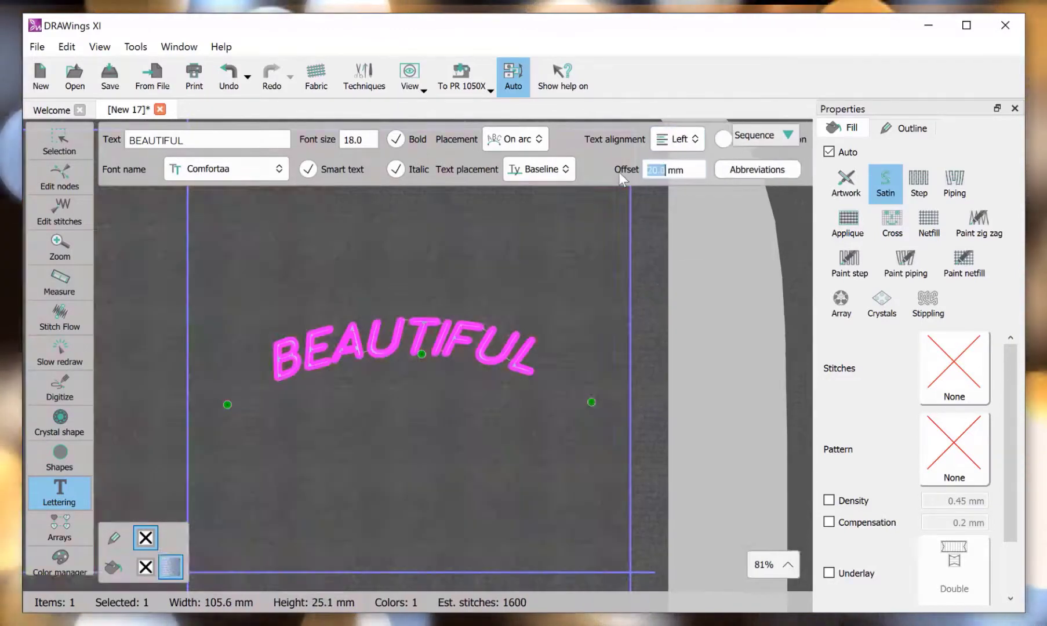
click(538, 170)
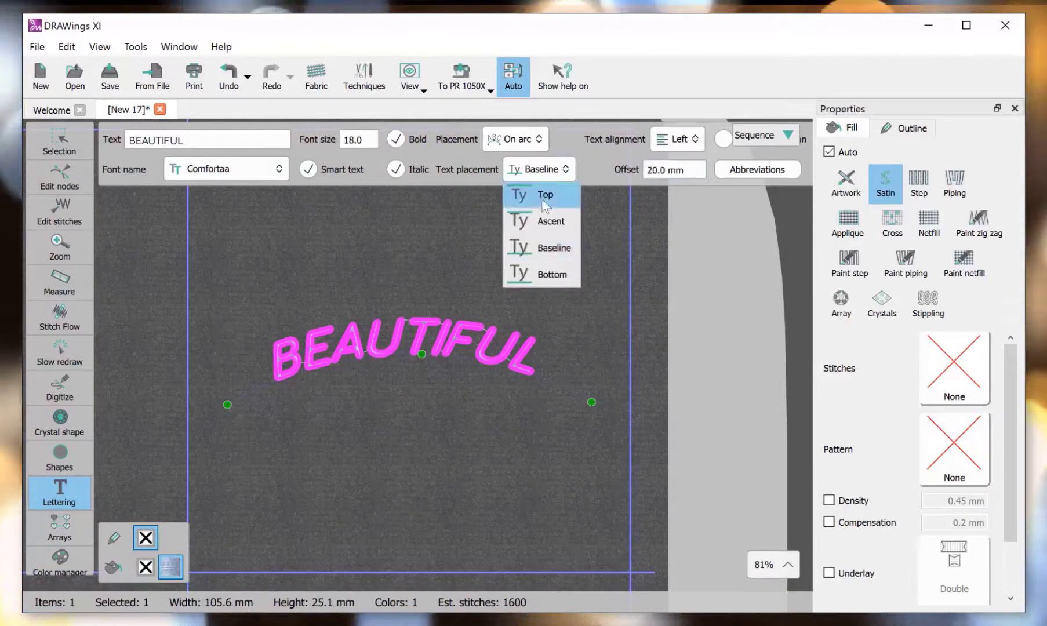
click(553, 248)
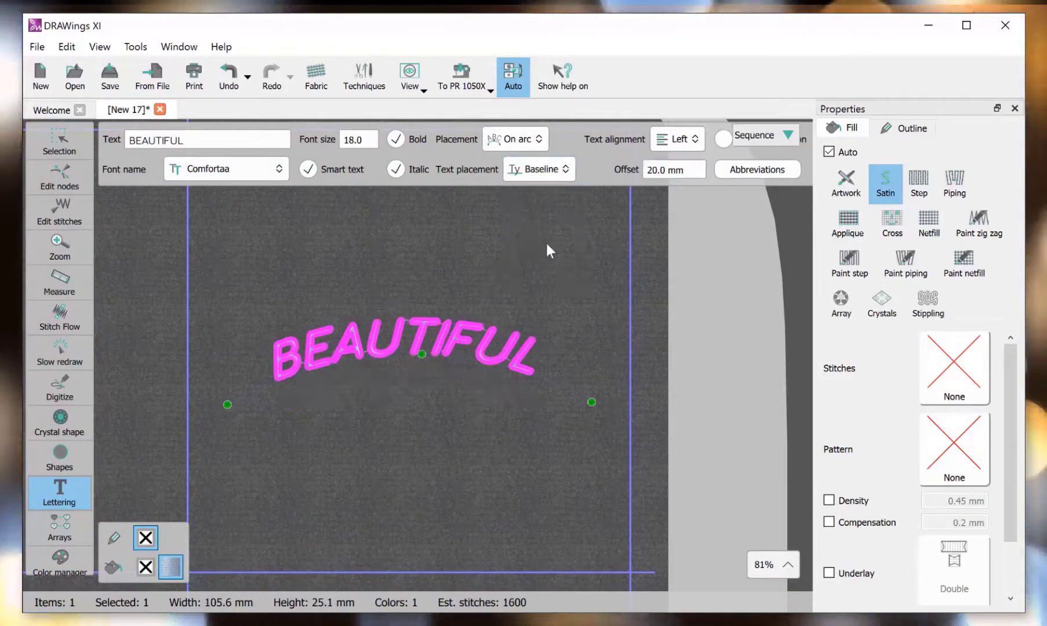
click(561, 169)
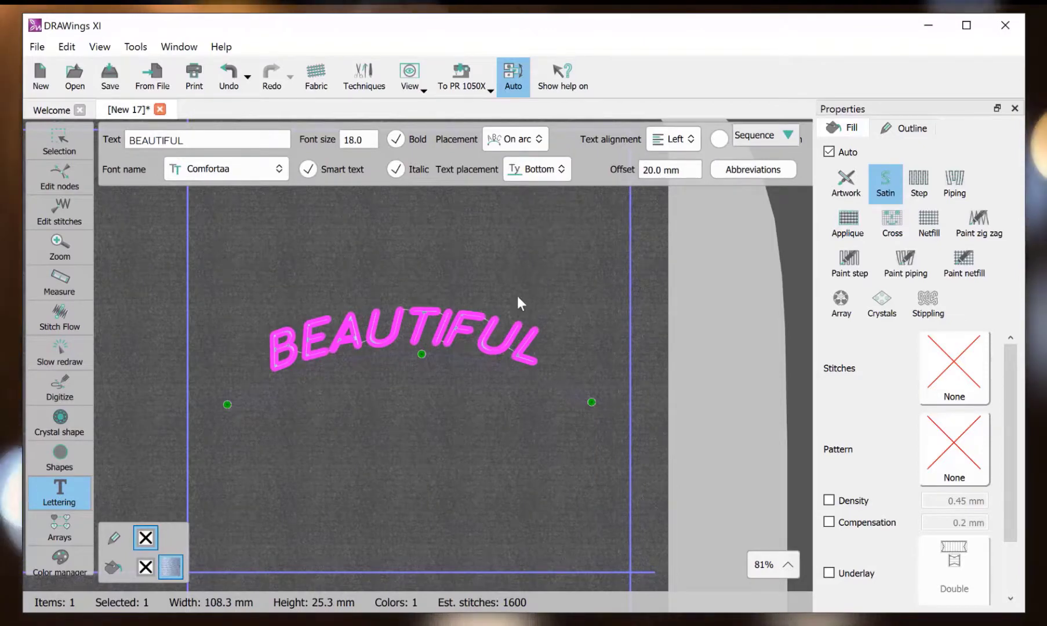
click(536, 169)
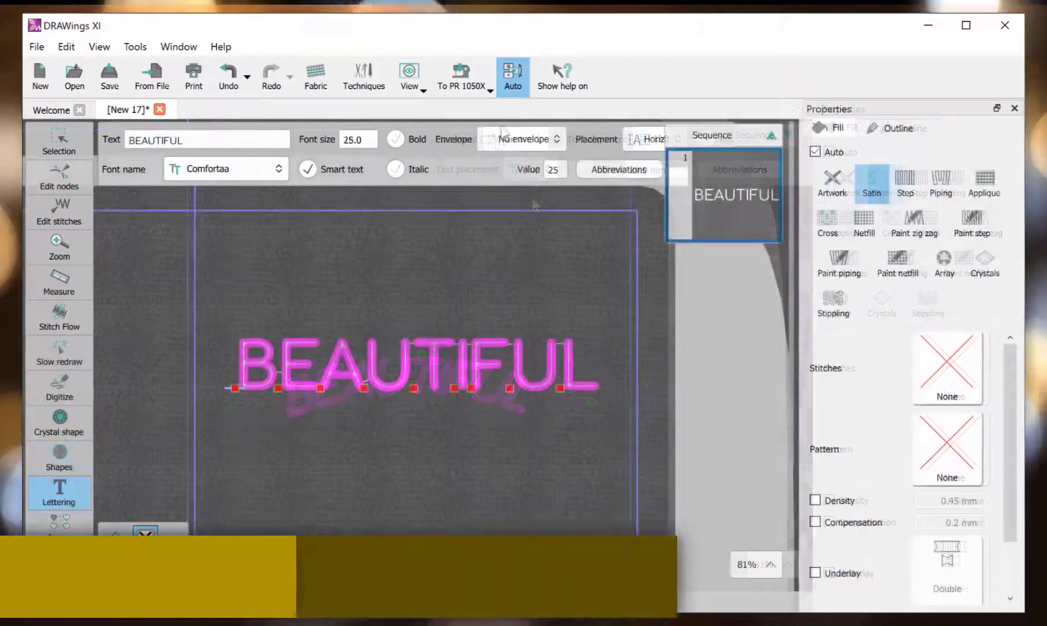
Apply the Envelope 03 curved shape to the BEAUTIFUL lettering and switch to the Spring design.
click(520, 139)
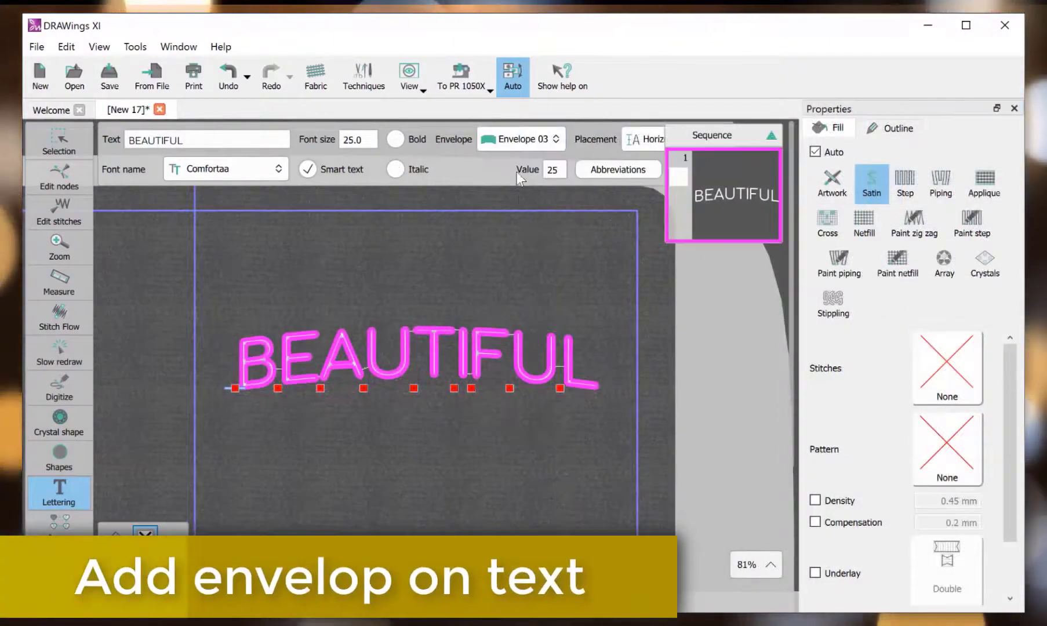
click(560, 139)
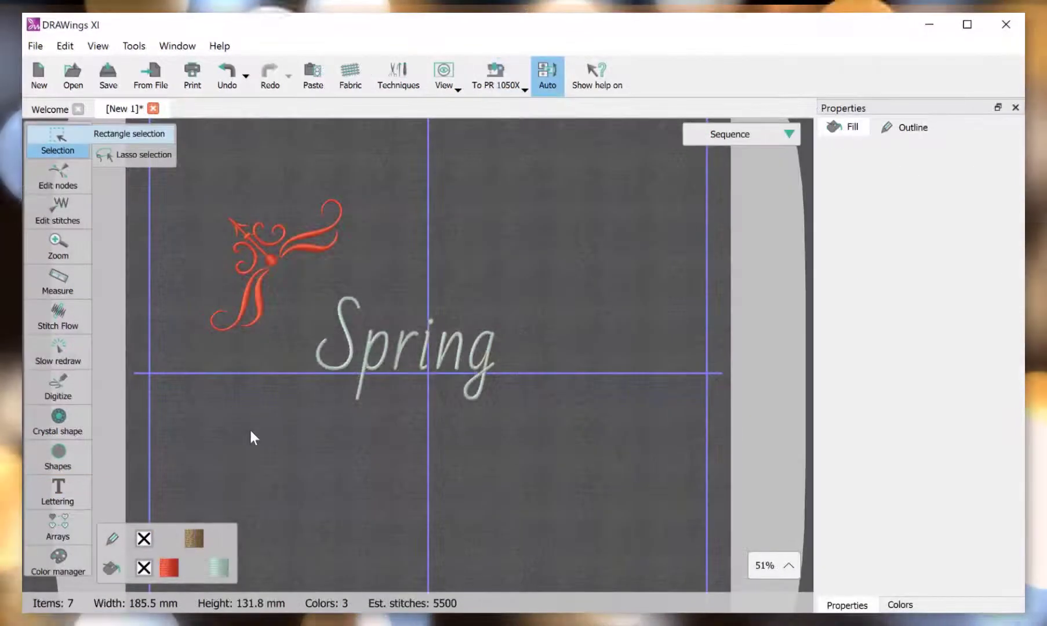
Insert the Wingdings swirl glyph from Insert Symbol as an embroidery object.
click(58, 527)
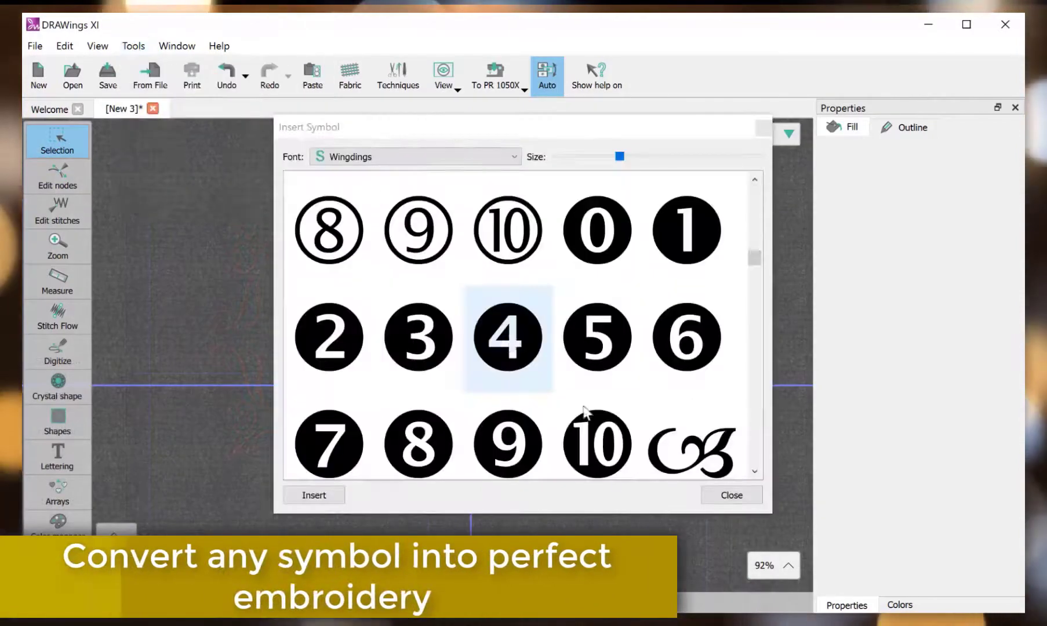
click(313, 494)
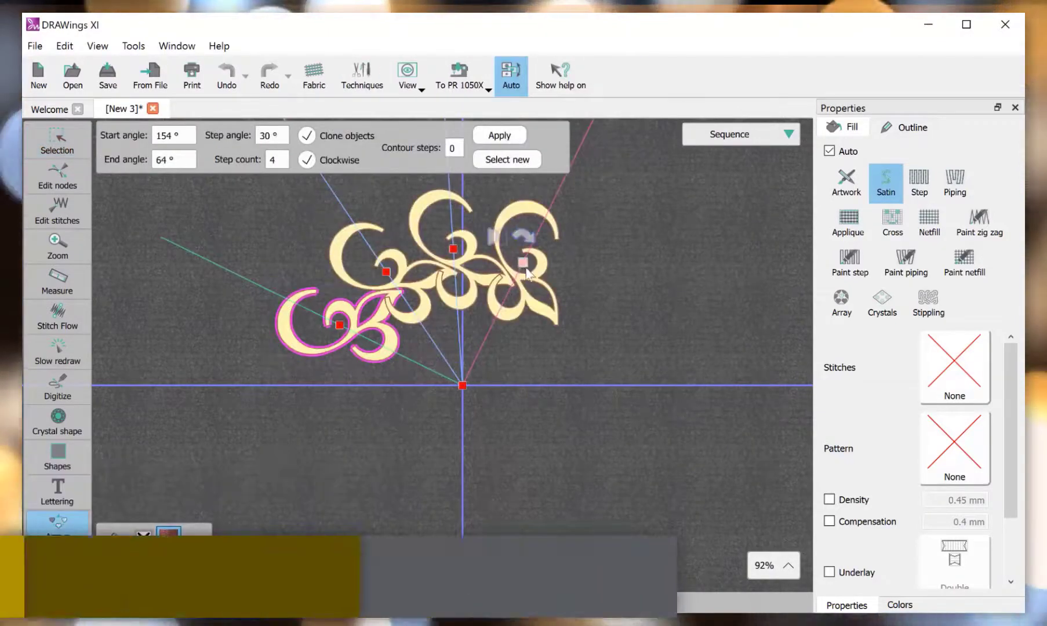
Apply a circular array of 14 swirl copies with 2 contour steps and equal steps.
click(498, 134)
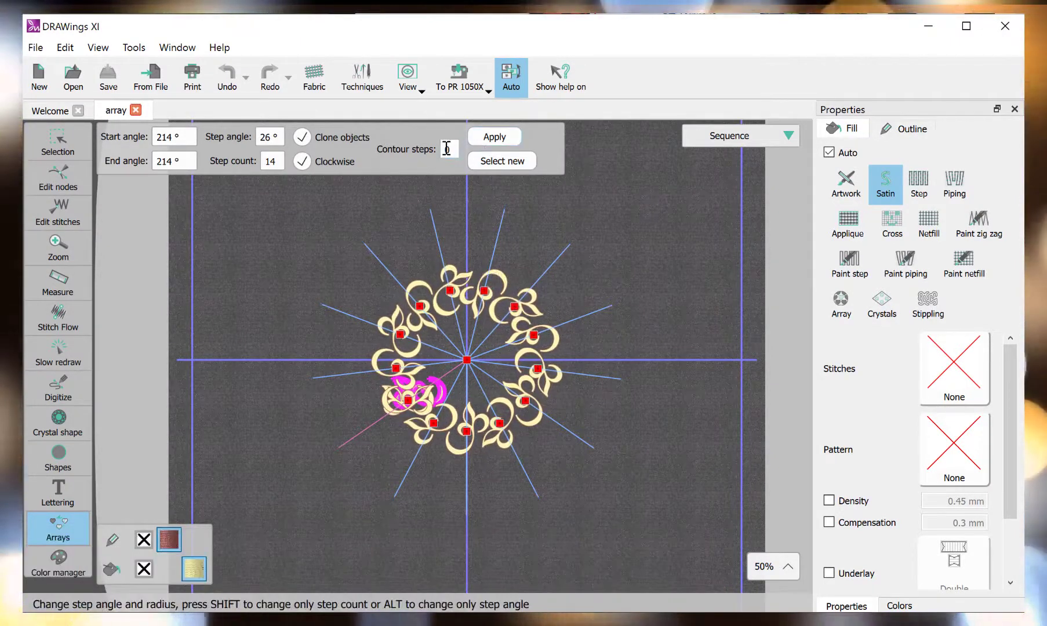
text(2)
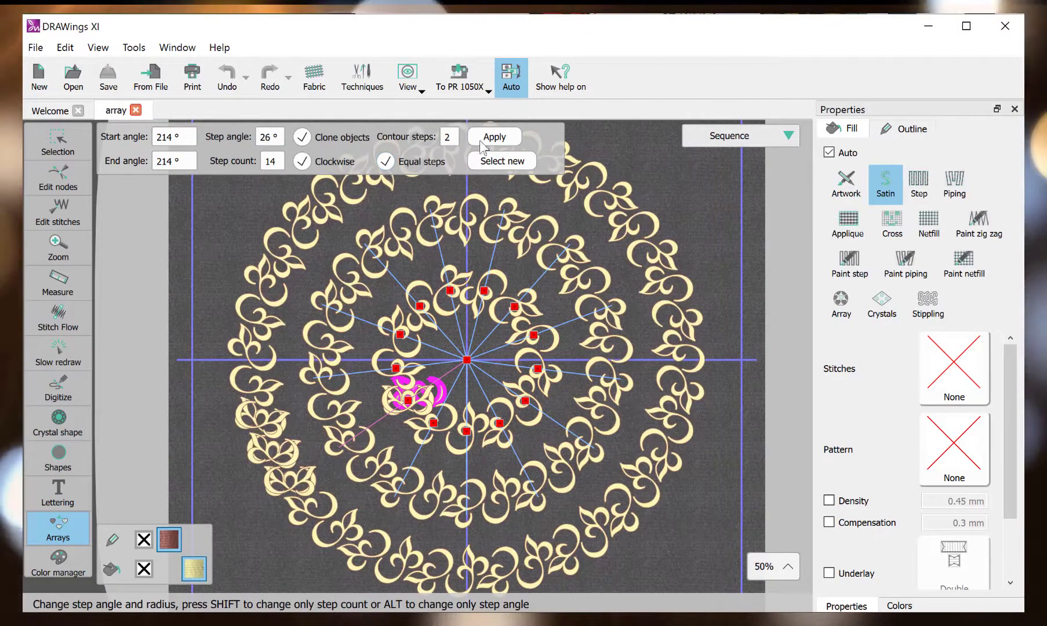
click(494, 137)
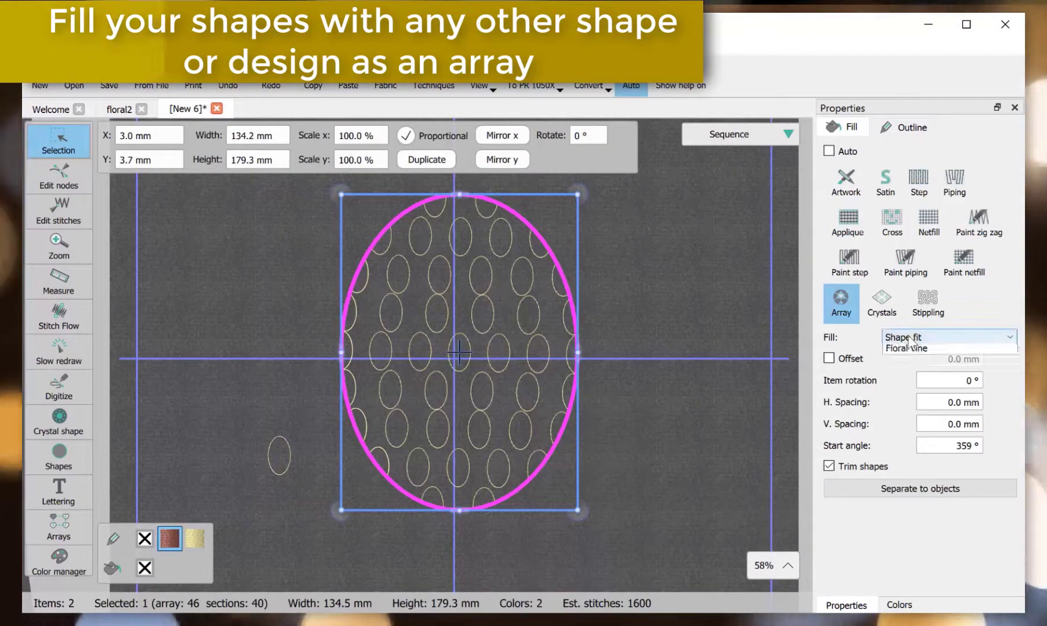
Drag the array centre down with Edit nodes, setting H. Spacing -9.3 mm and start angle 9°.
click(947, 337)
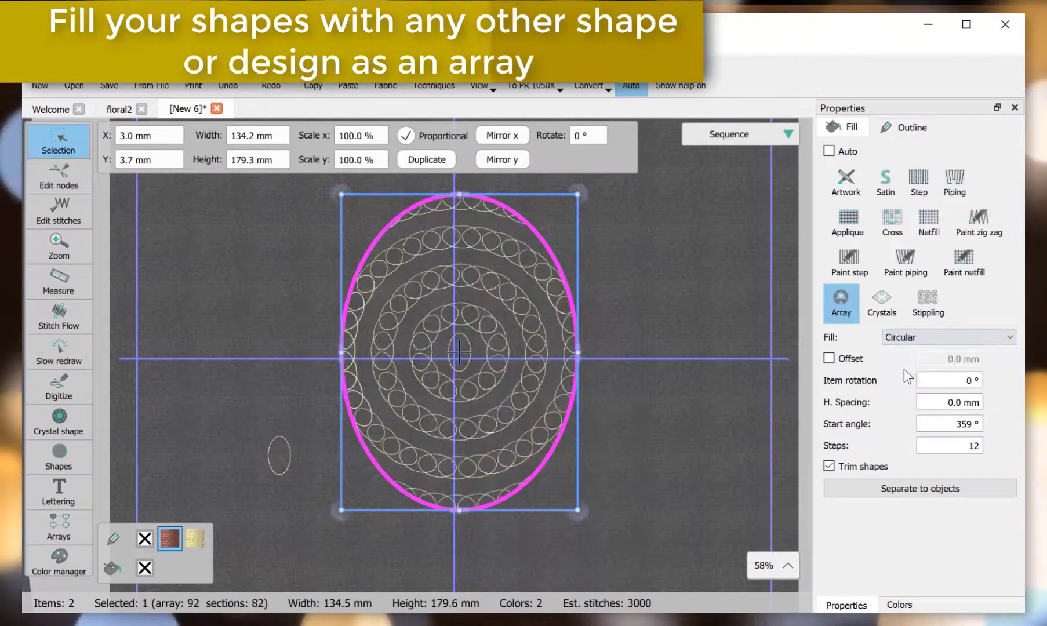
click(58, 177)
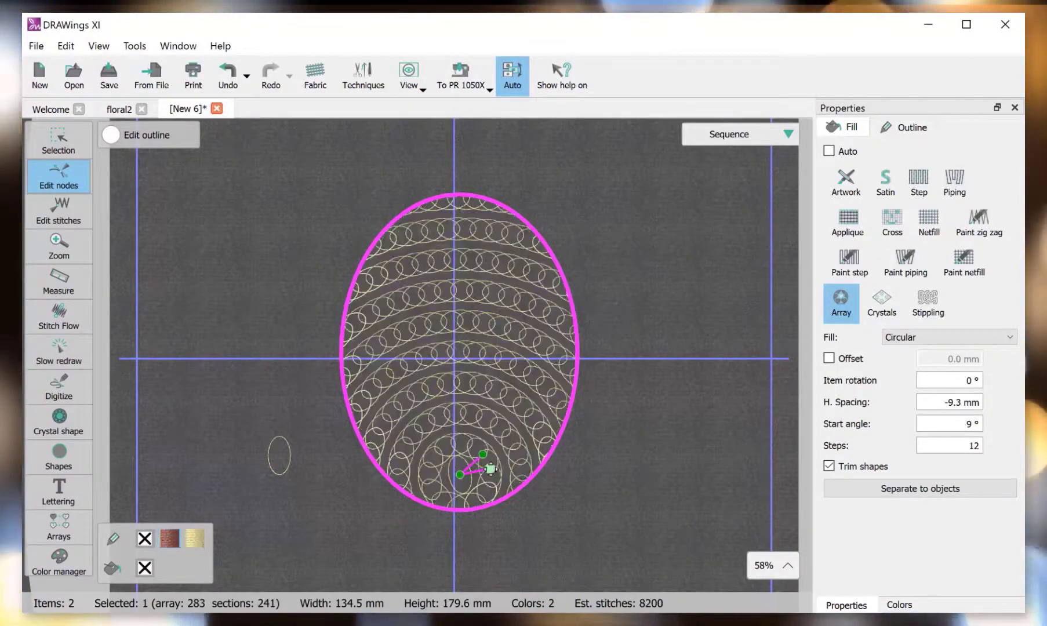
click(362, 73)
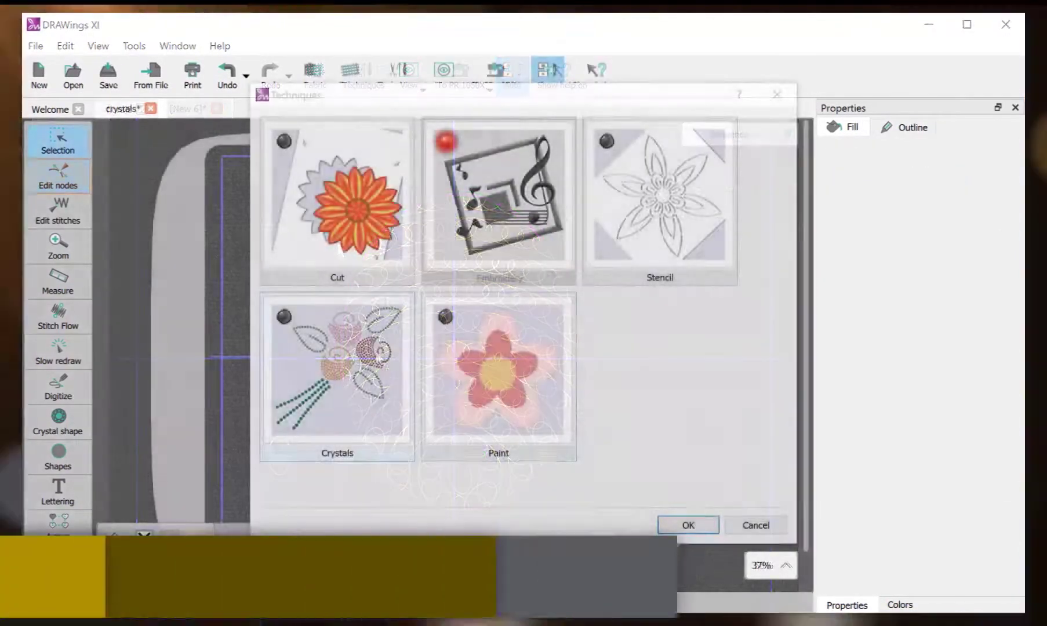
Tick the Crystals technique in Techniques and confirm it for the ice-cream design.
click(336, 371)
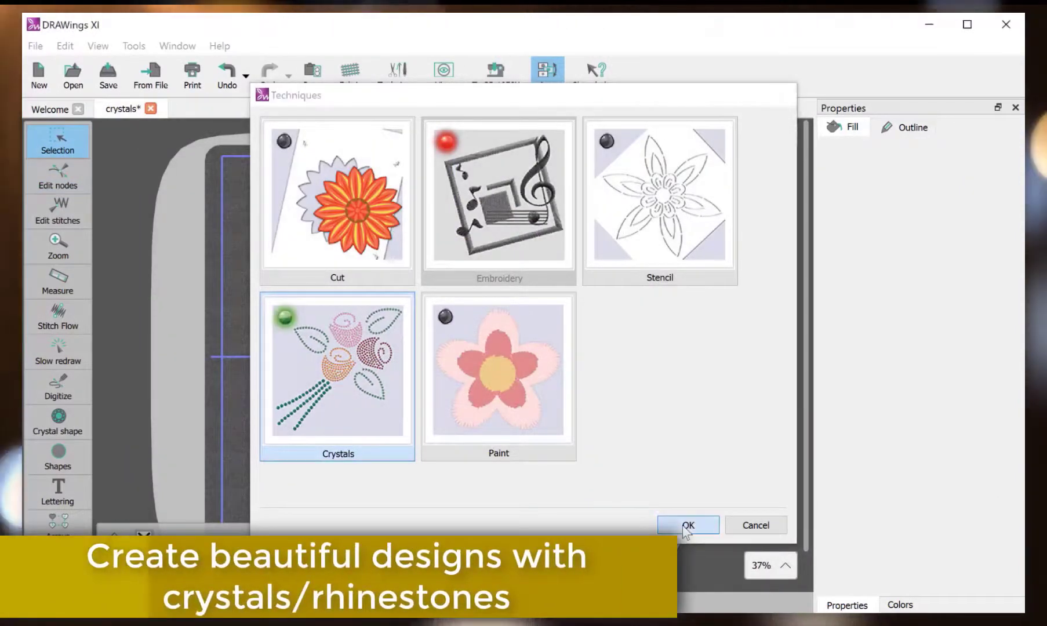
click(688, 525)
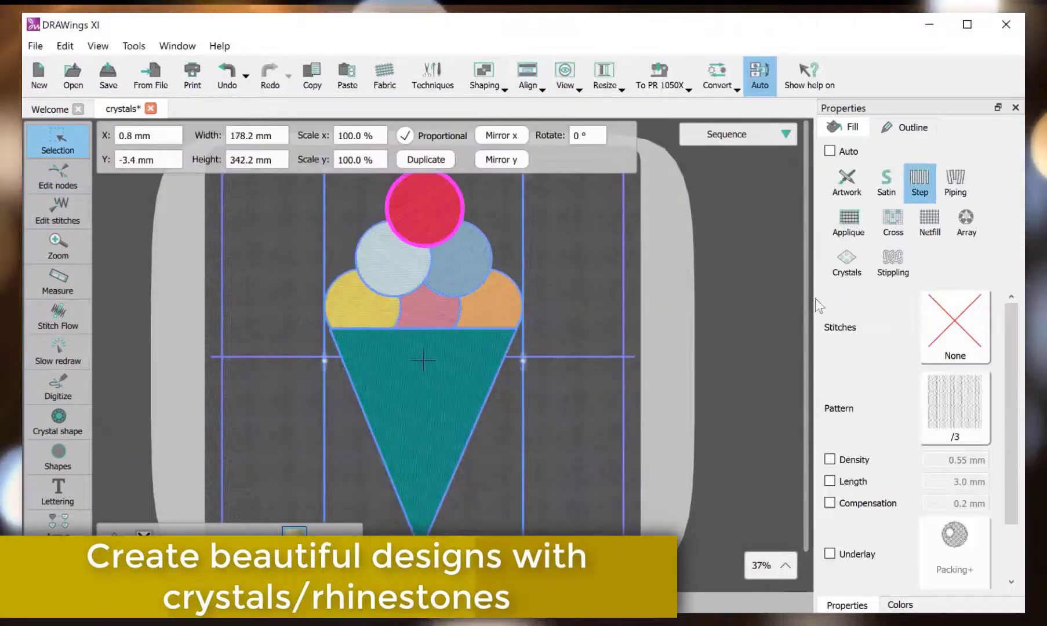
click(845, 261)
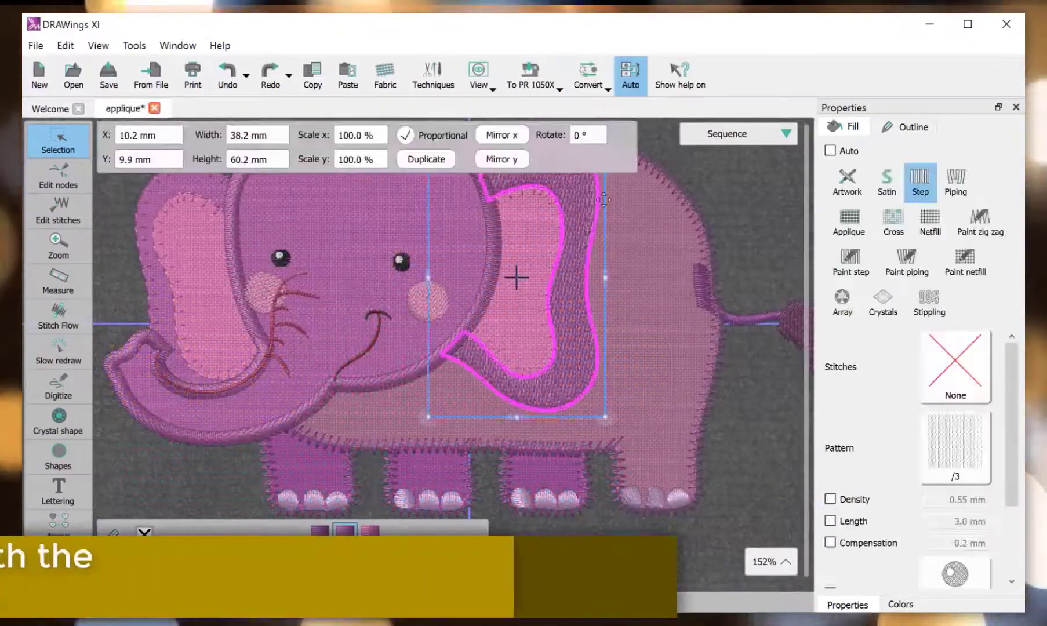
Make the elephant ear an Applique fill and give its outline stitch pattern 64.
click(847, 223)
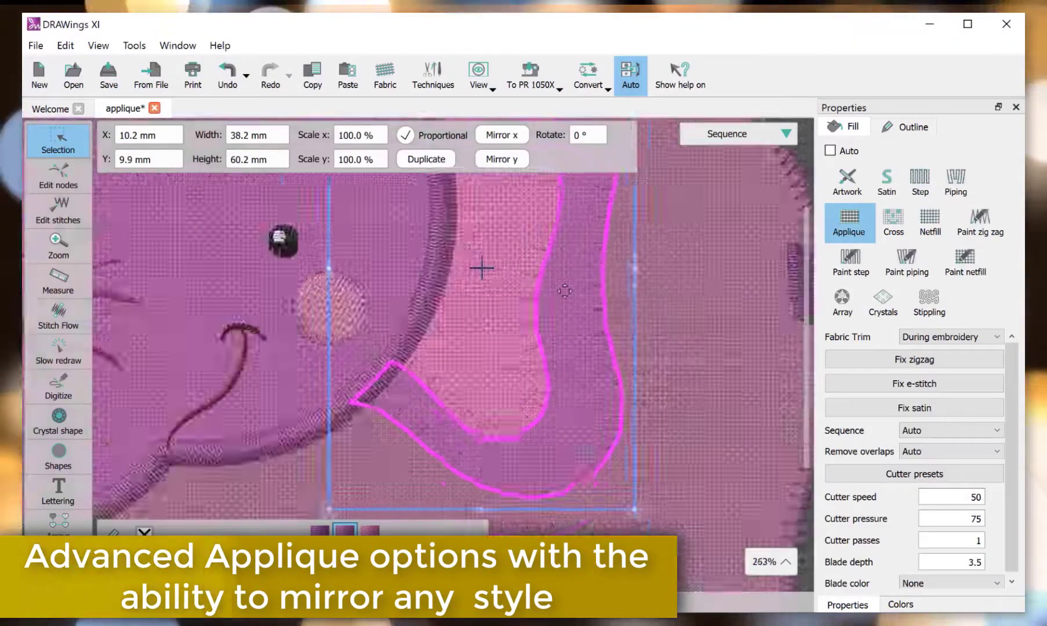
click(912, 126)
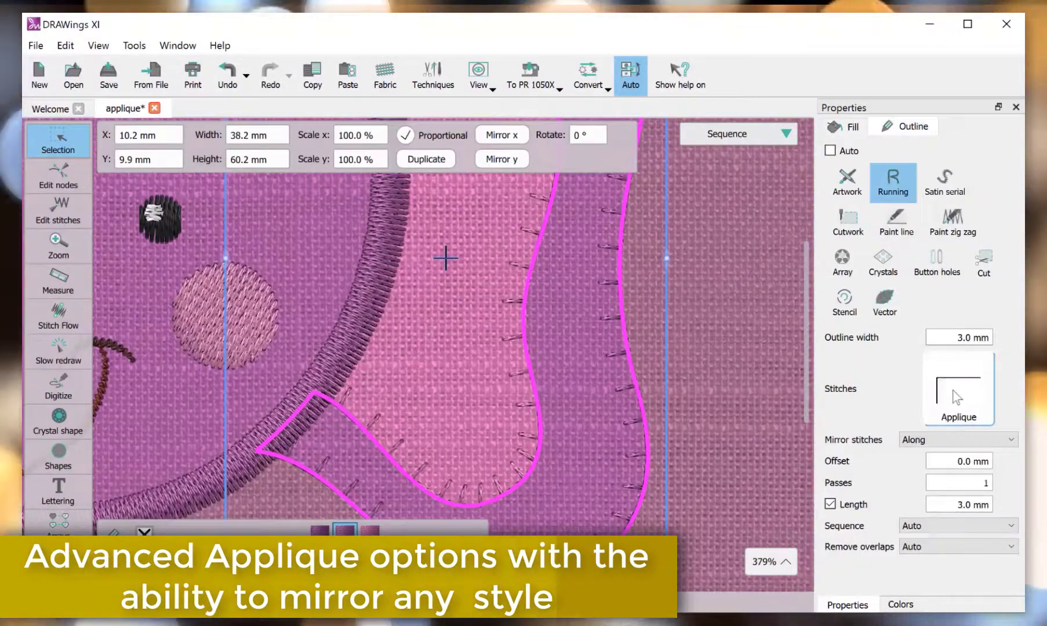
click(958, 388)
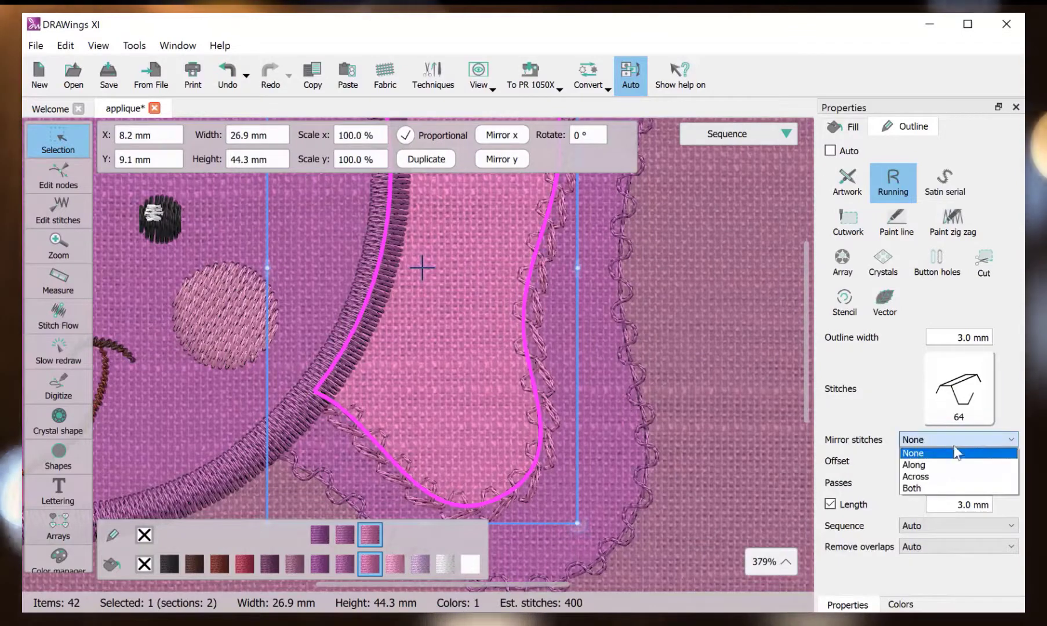
Set the outline's Mirror stitches to Across and start the image export from File.
click(915, 475)
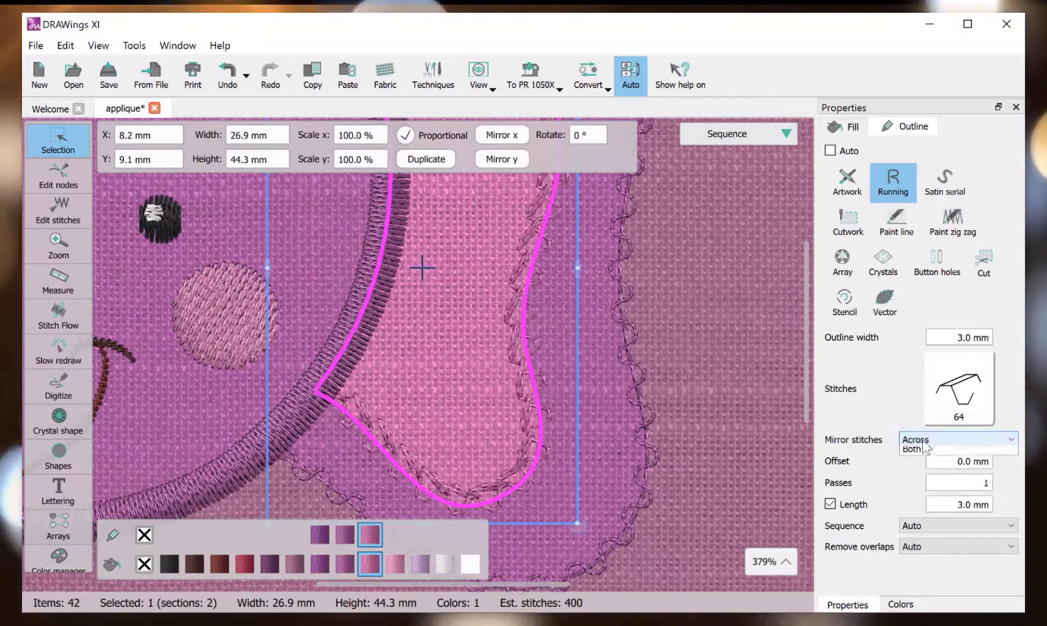
click(910, 448)
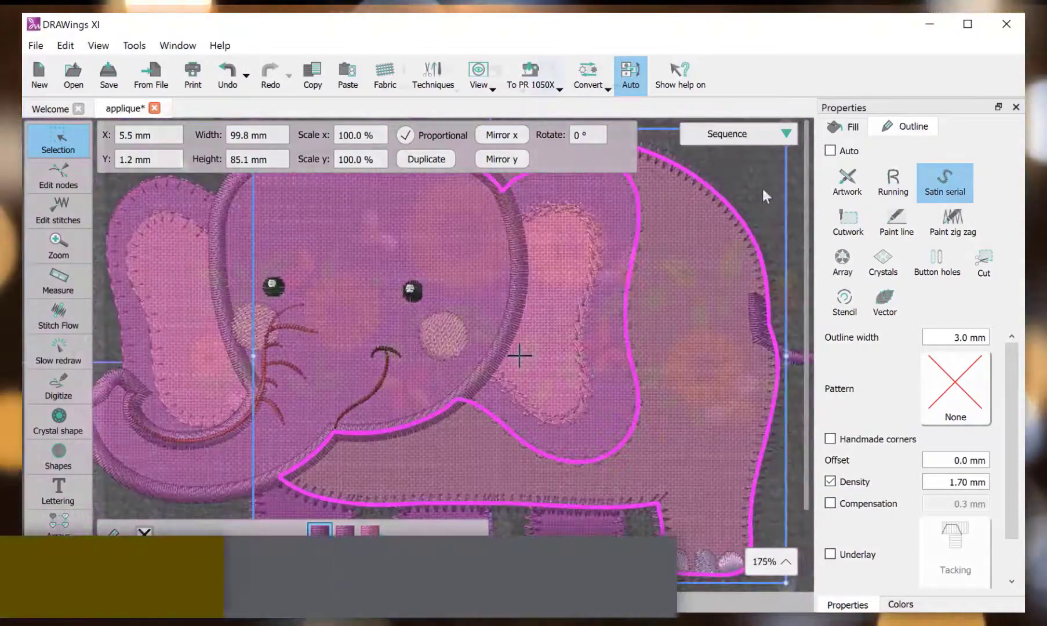
click(35, 47)
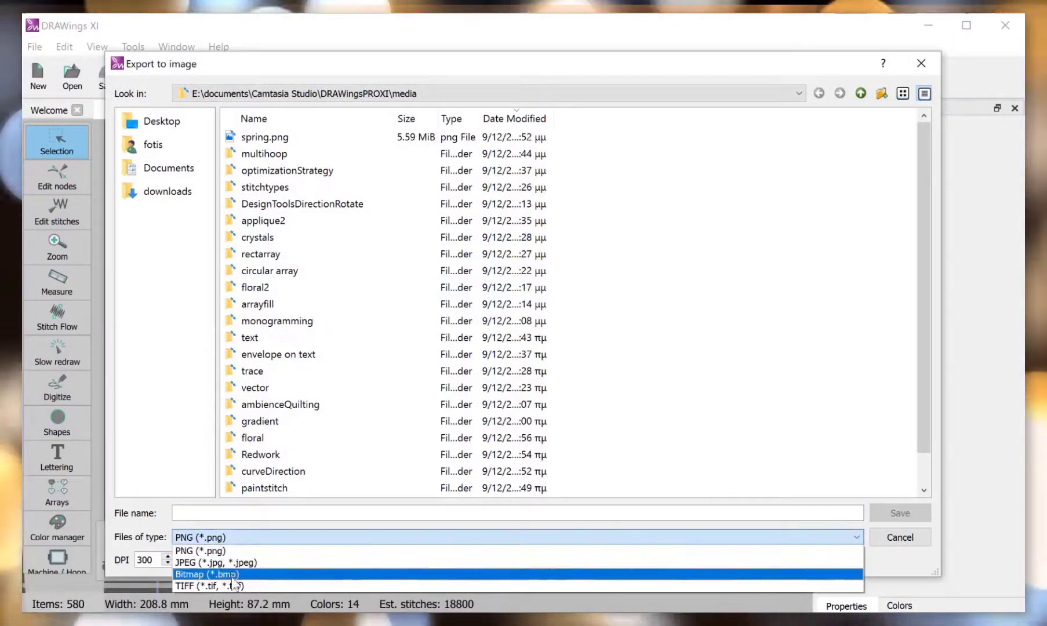
Save the design as a PNG named Spring at 300 DPI with fabric and backdrop included.
click(199, 536)
text(Spring)
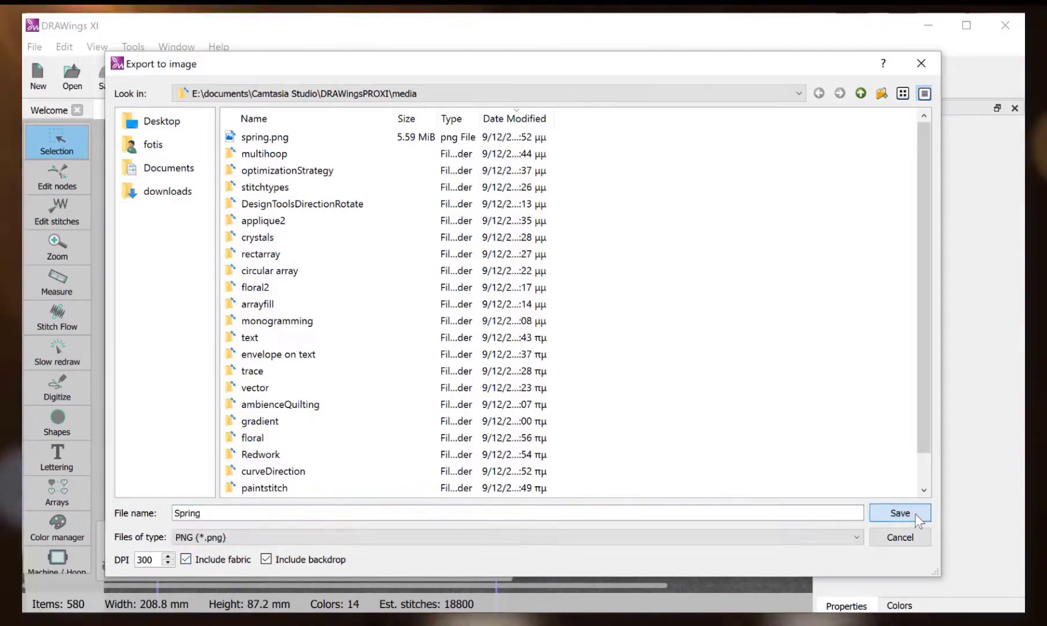
click(899, 513)
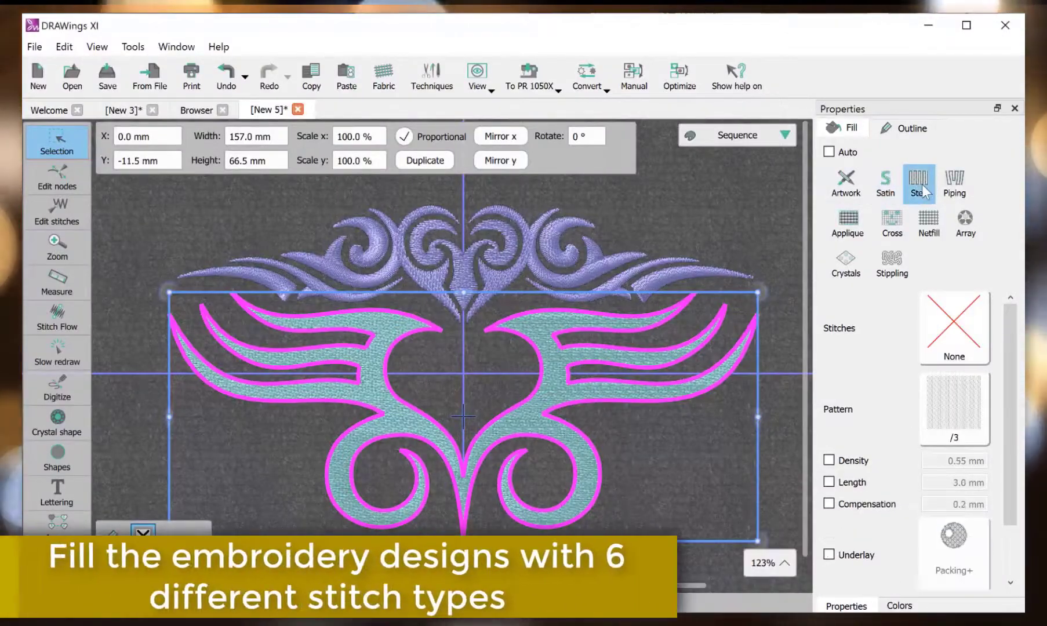
Switch the wing fill through Piping, Netfill and Stippling stitch types.
click(954, 183)
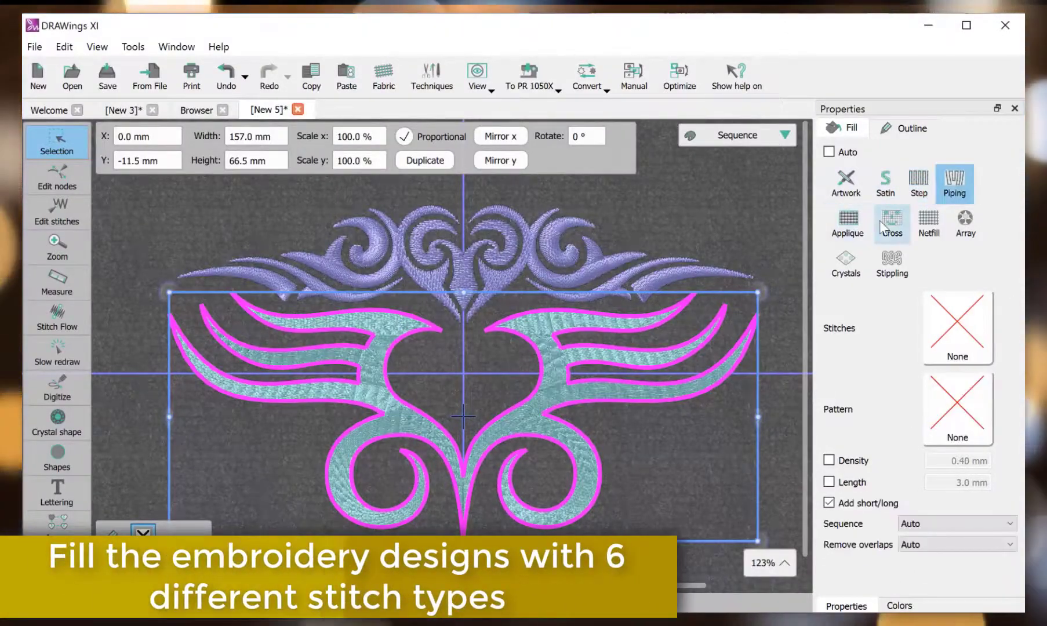
click(890, 262)
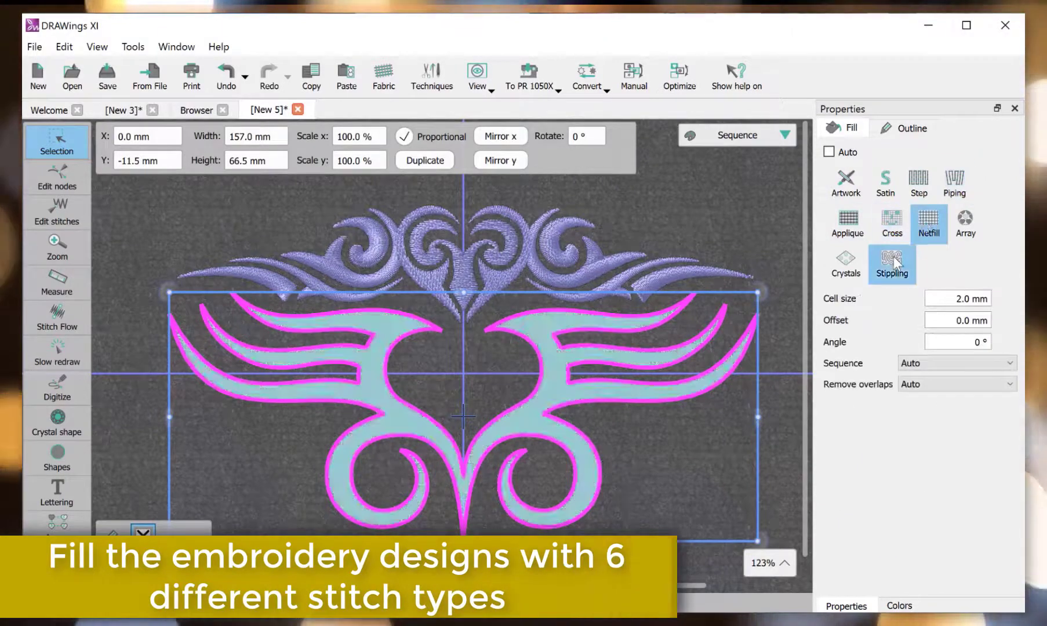
click(927, 224)
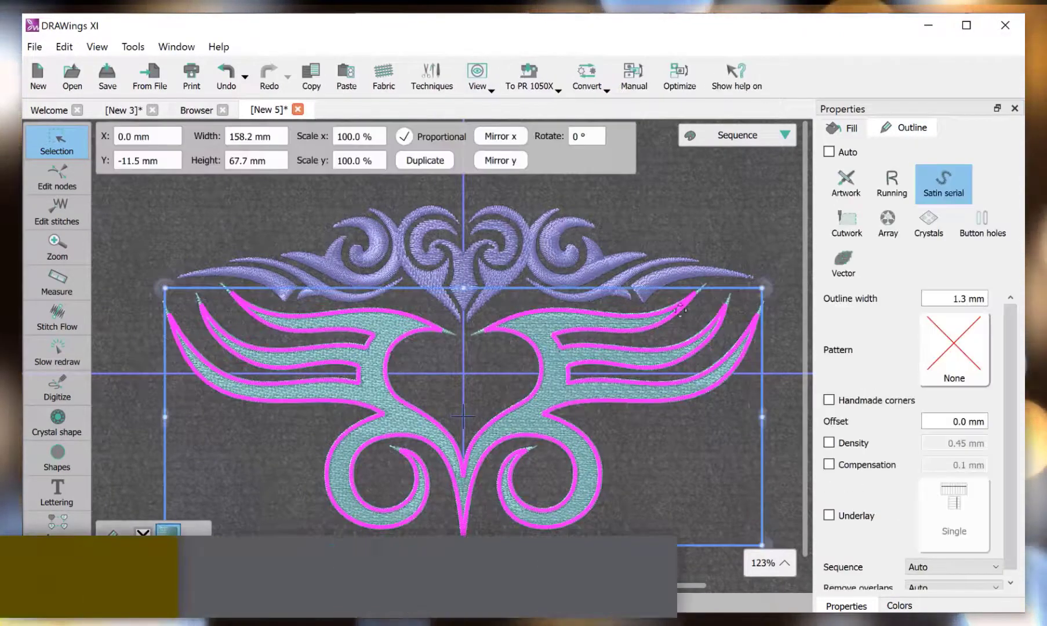
Set a Step fill with Chain stitches, curves1 pattern, 15.2 mm length and 2.0 mm compensation.
click(849, 128)
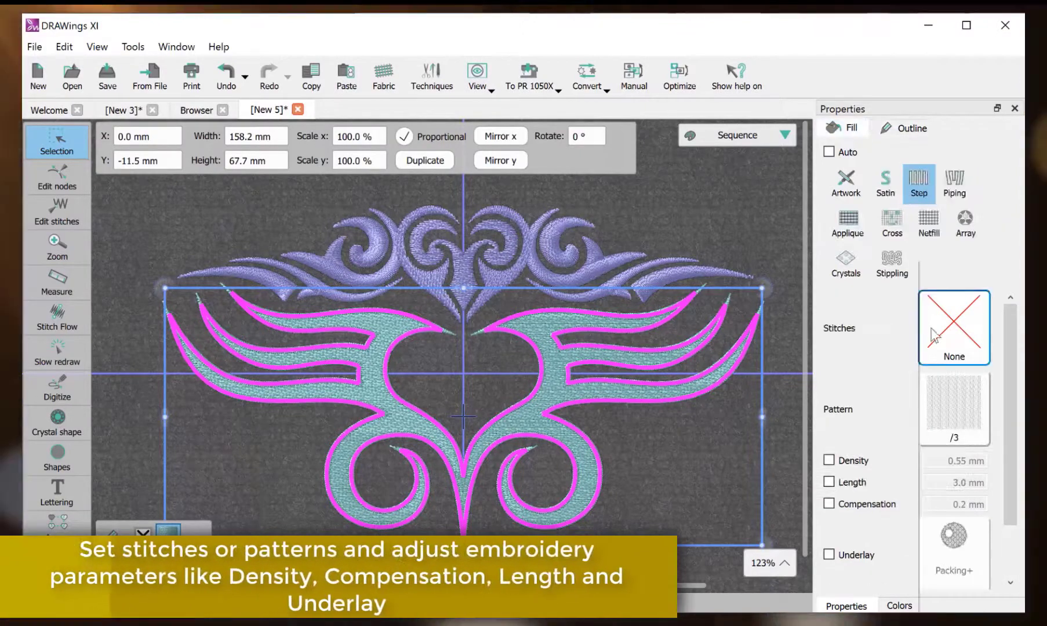
click(568, 394)
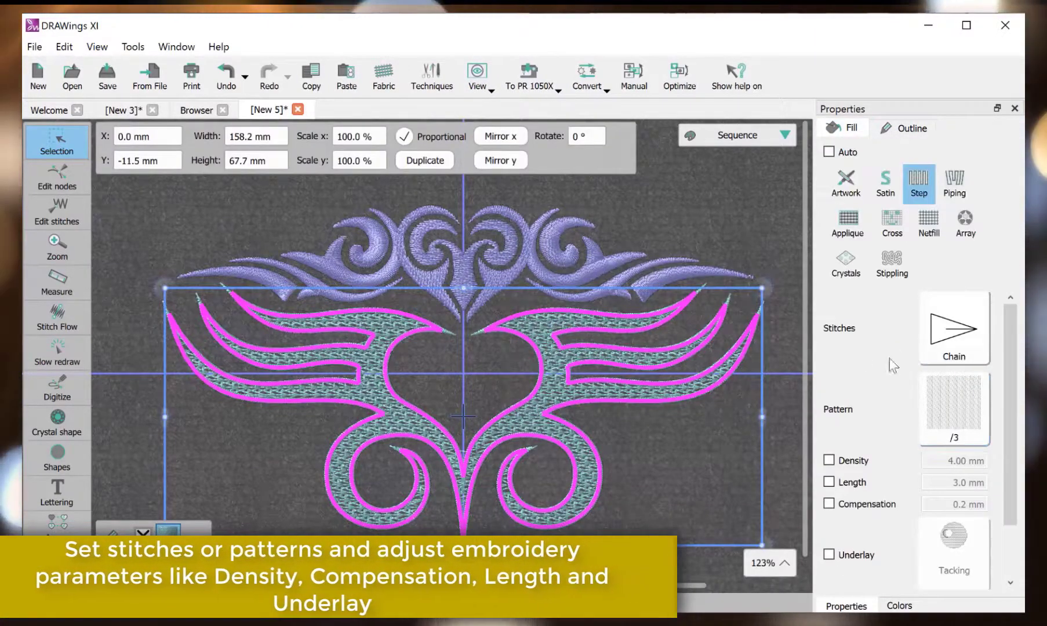
click(952, 410)
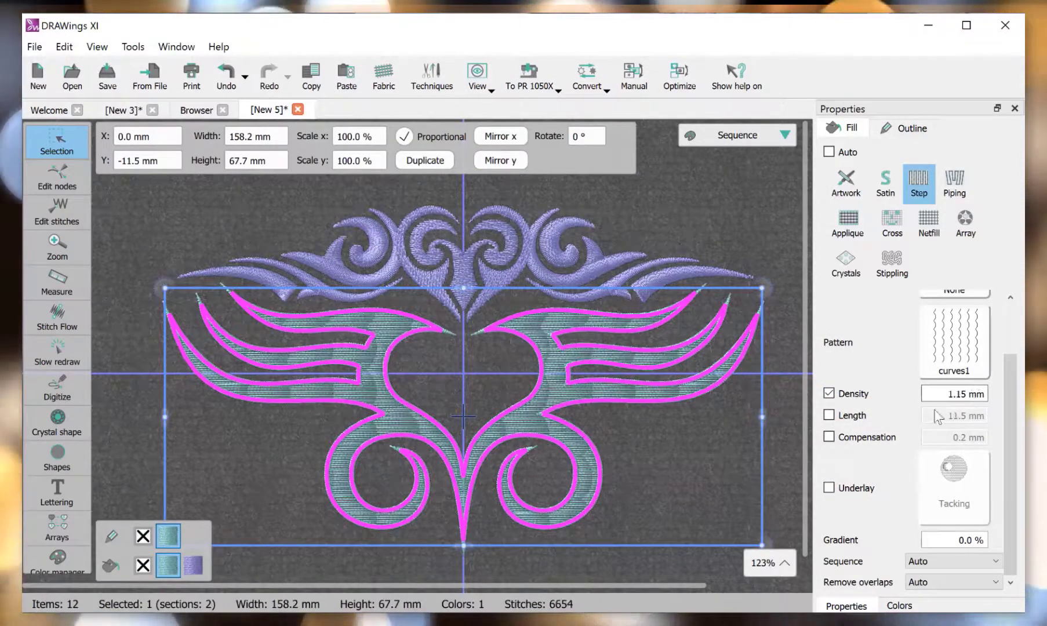
click(830, 415)
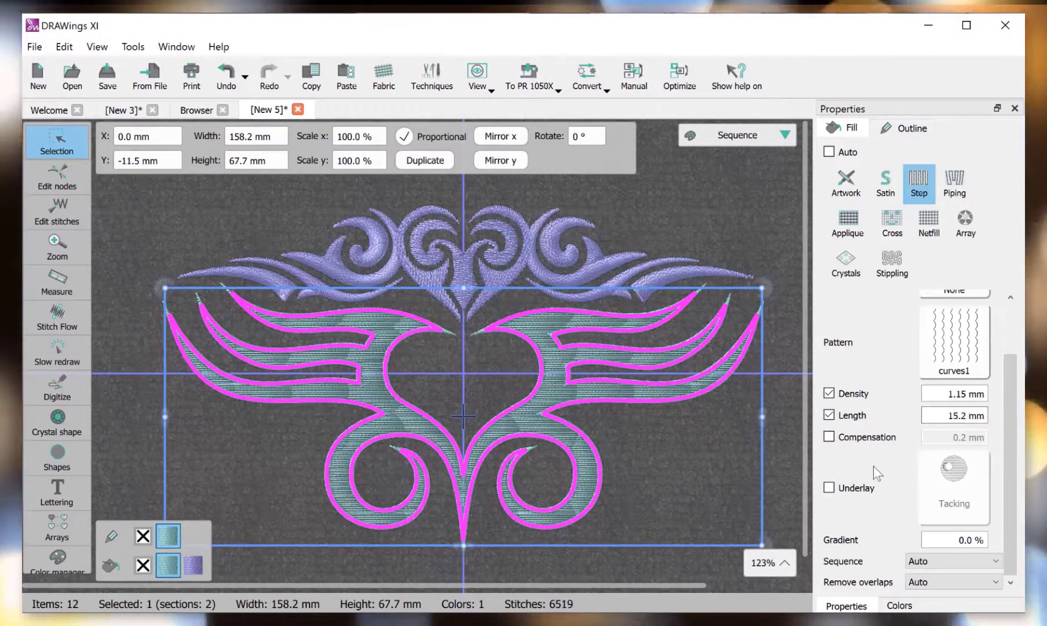
click(830, 437)
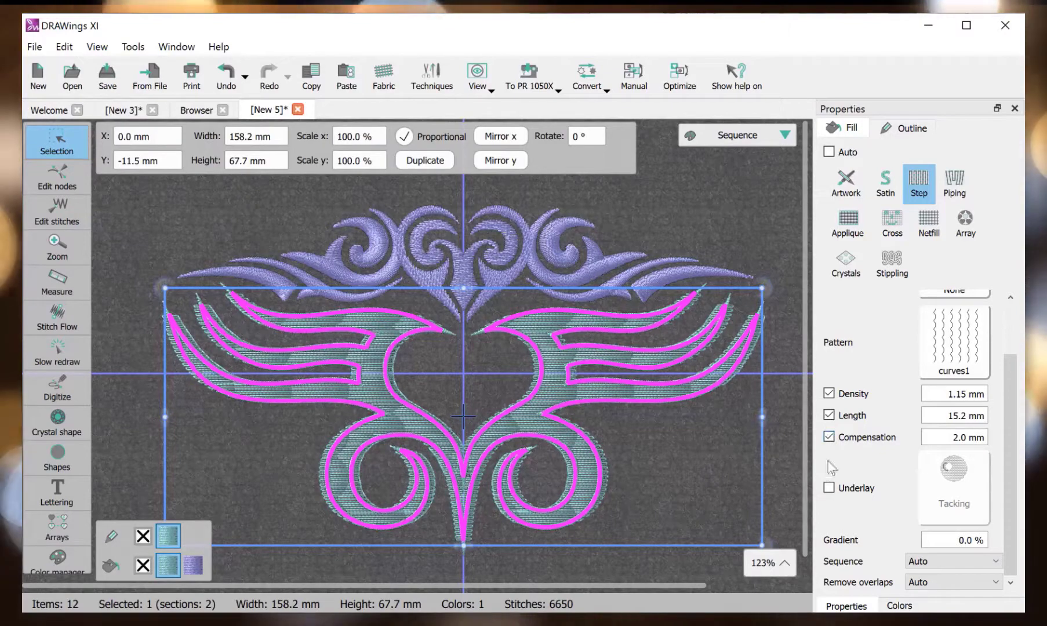
Add an underlay set to Netting+ beneath the fill, then change the wing to a satin fill.
click(830, 488)
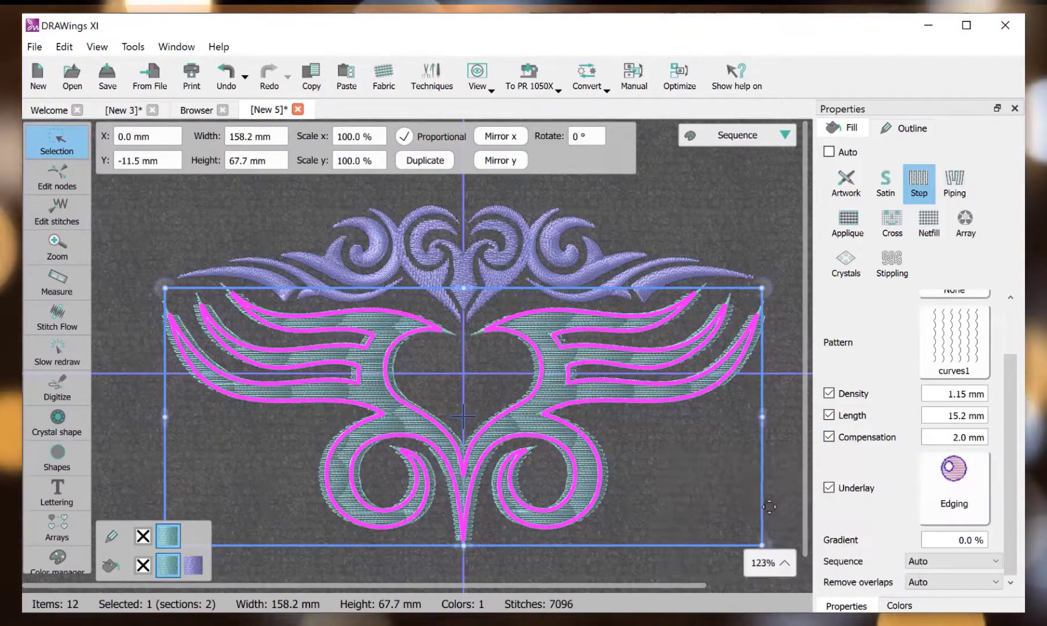
click(953, 469)
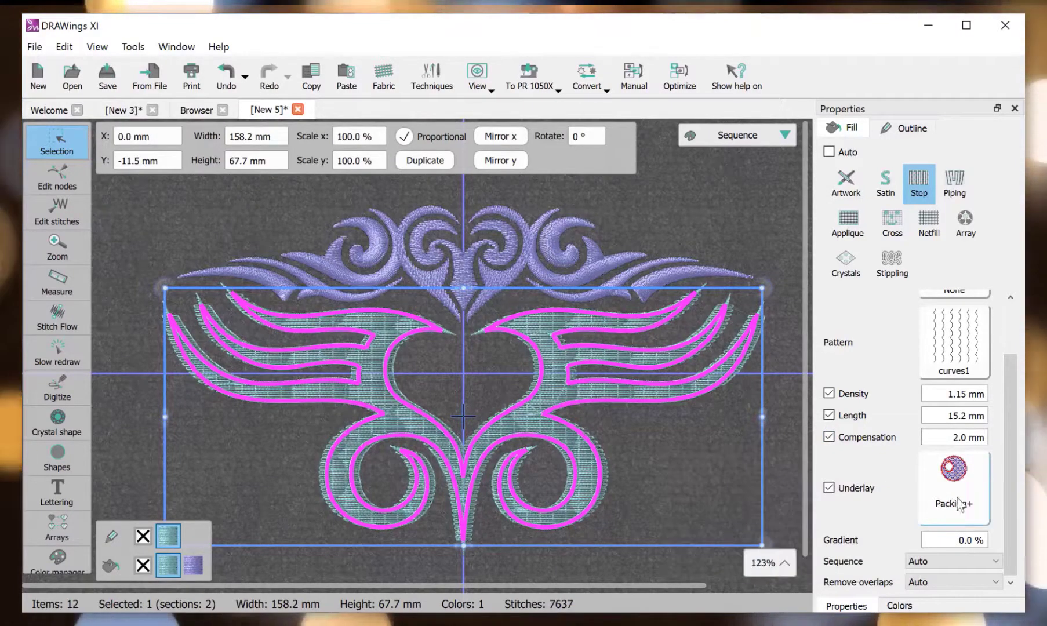
click(952, 467)
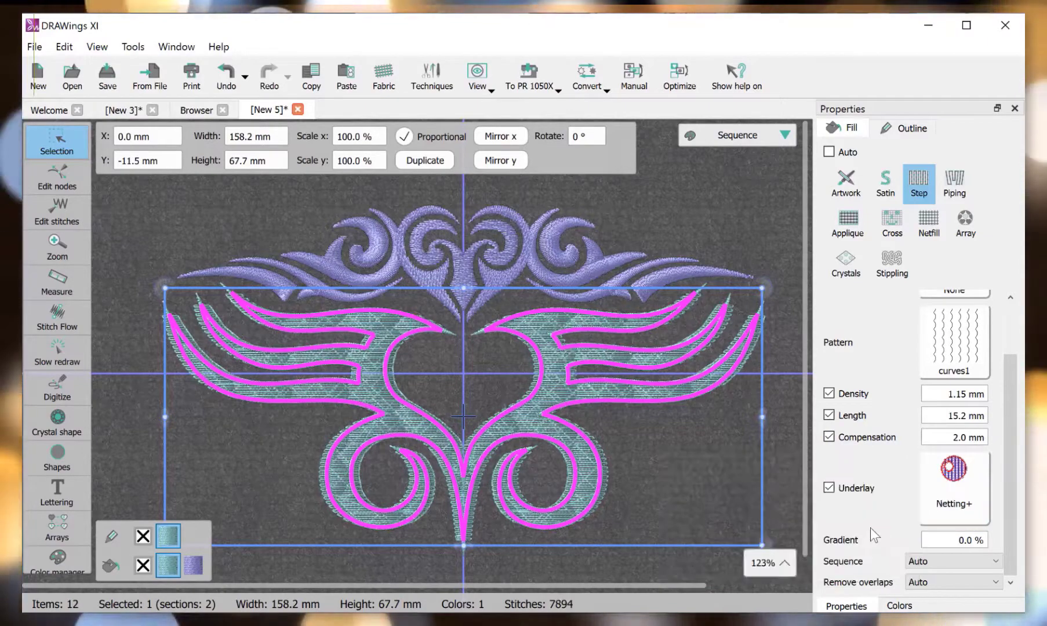
click(884, 184)
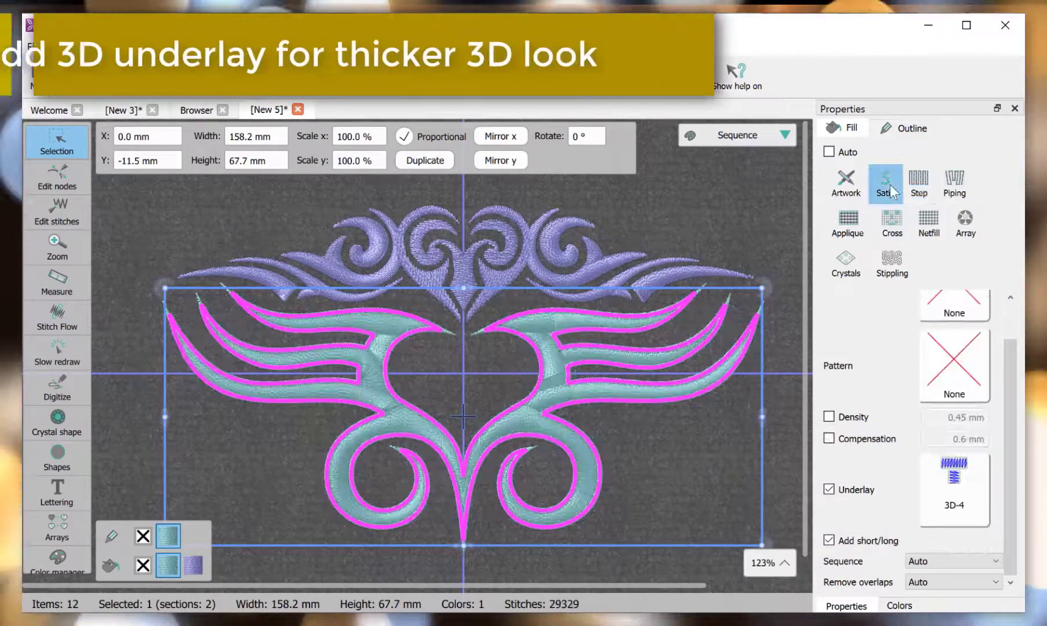
Choose the 3D-4 underlay from the gallery for a raised satin fill.
click(953, 487)
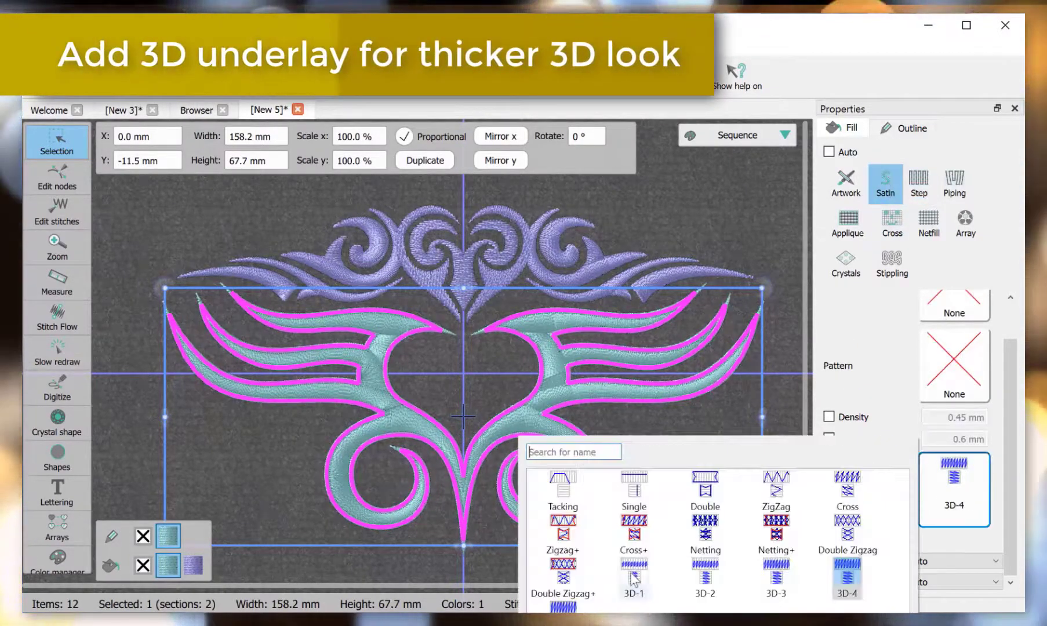
click(632, 576)
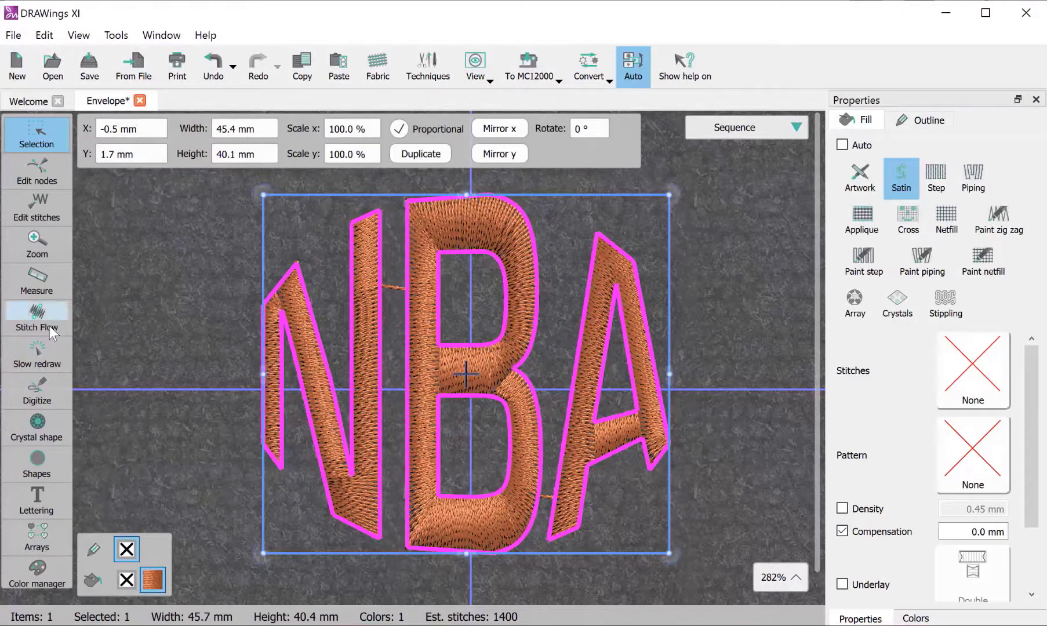
Draw stitch-flow directions on the N, then browse the DRAWings XI Samples designs from the Welcome page.
click(37, 317)
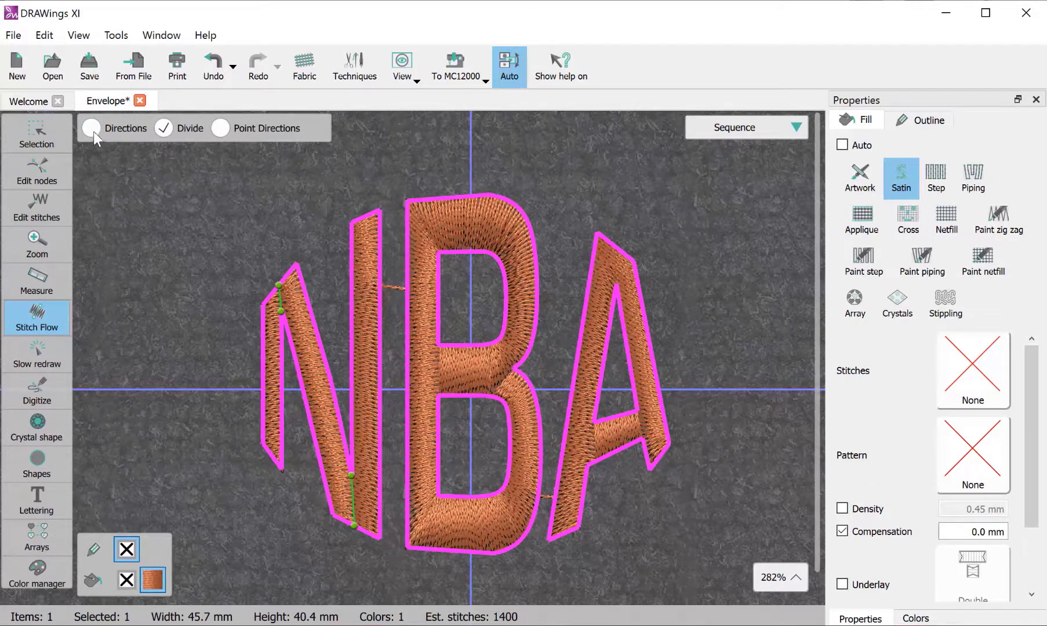
click(92, 129)
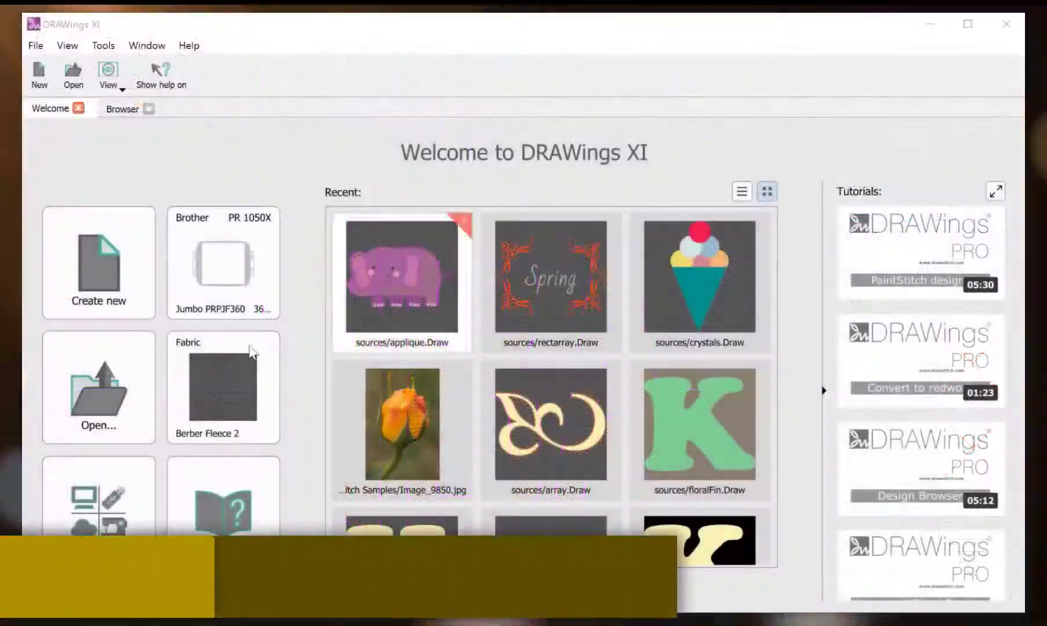
click(121, 108)
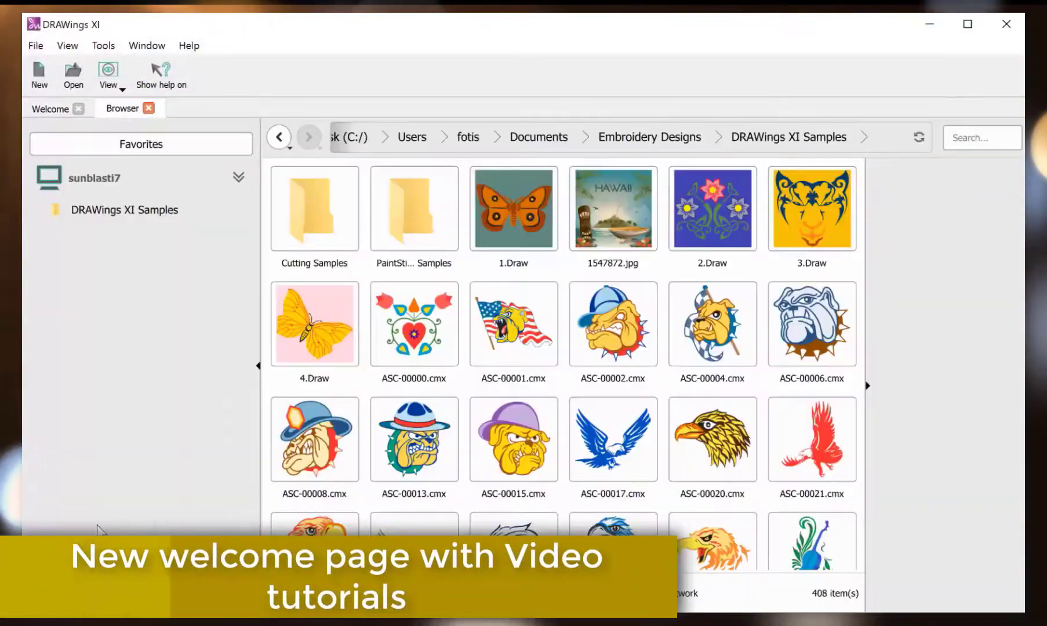